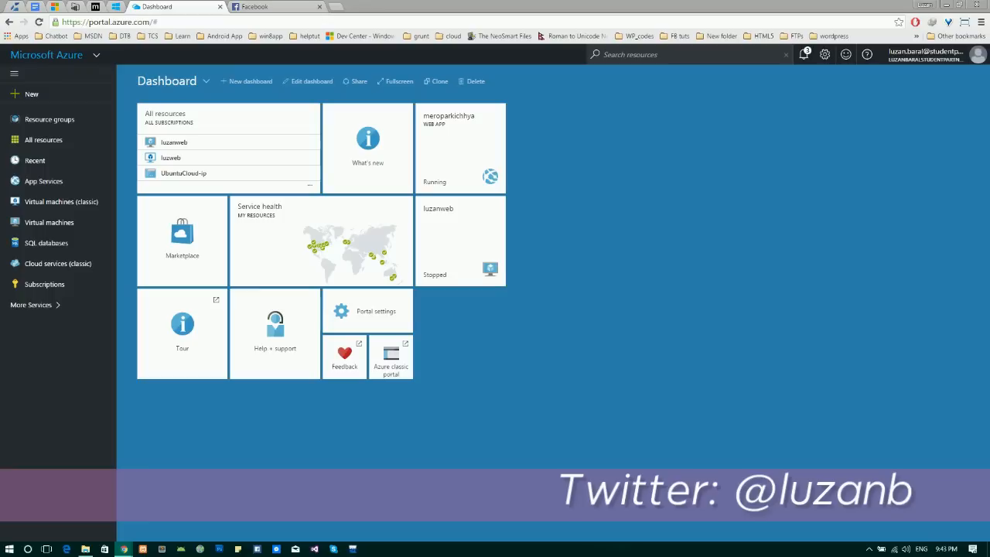
{"action": "mouse_move", "coordinate": [585, 299]}
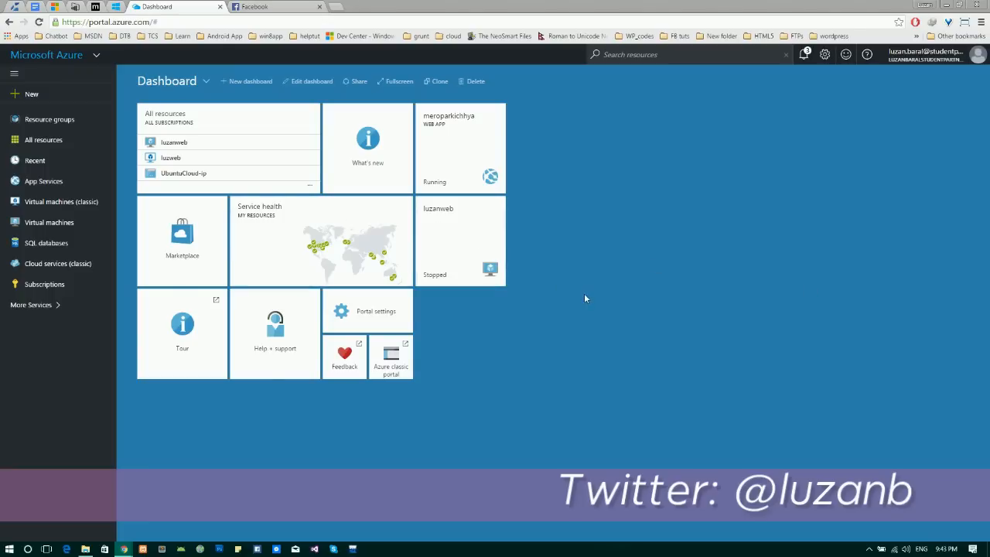
{"action": "mouse_move", "coordinate": [591, 265]}
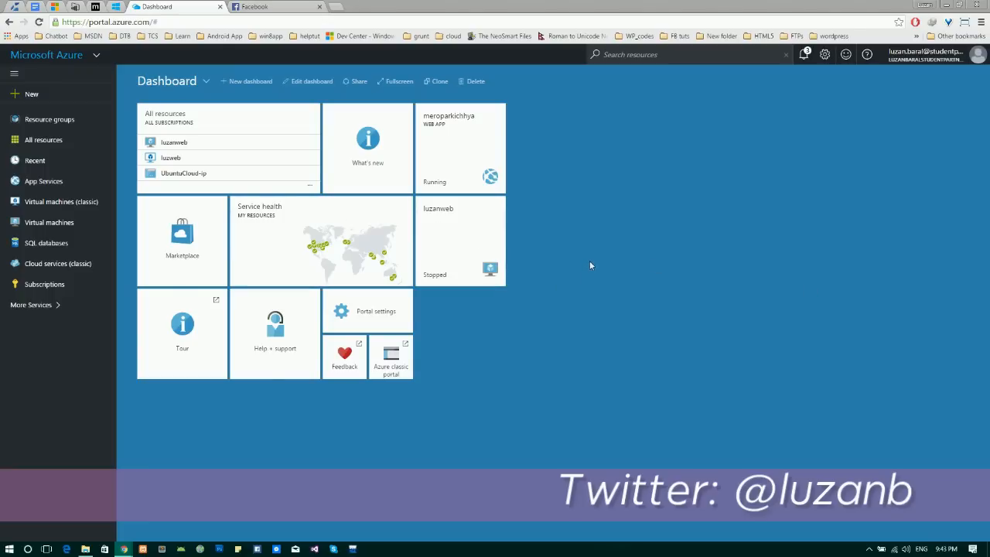
{"action": "mouse_move", "coordinate": [575, 272]}
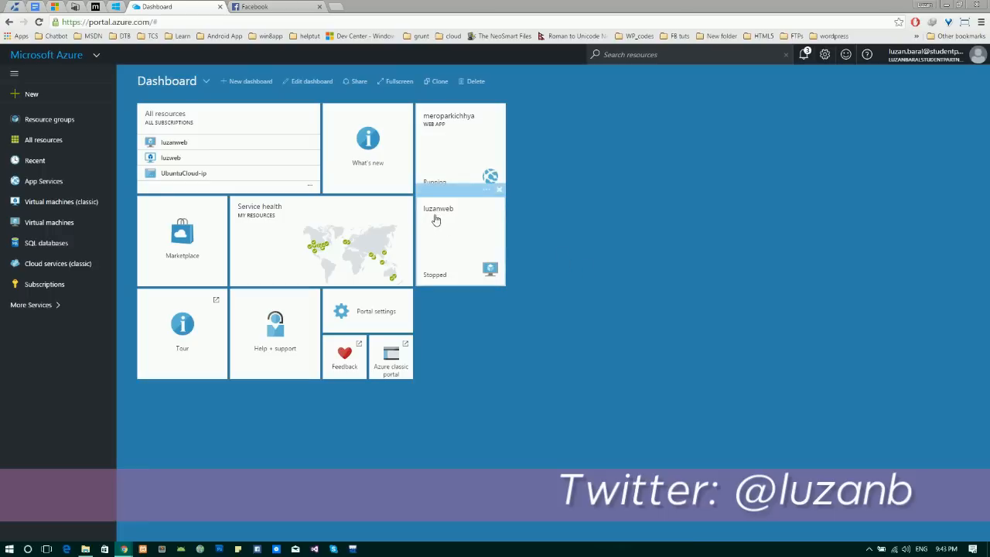
{"action": "mouse_move", "coordinate": [457, 234]}
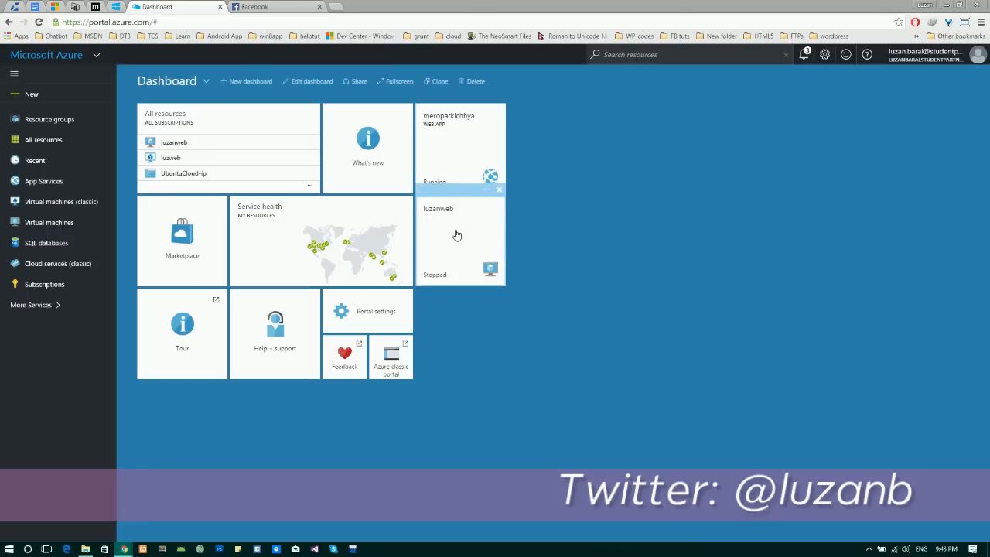
{"action": "mouse_move", "coordinate": [462, 228]}
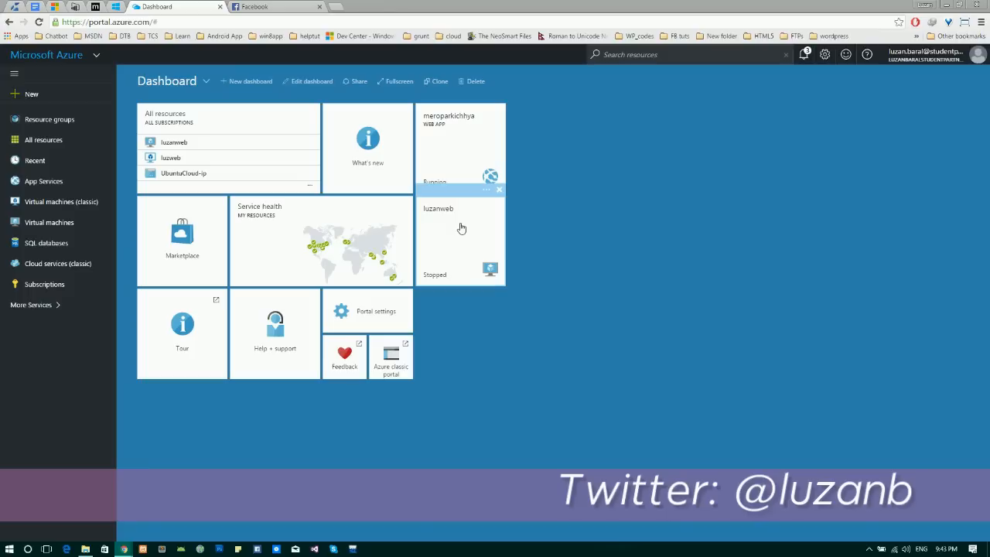
Step: Start the stopped luzanweb VM and download its RDP connection file
{"action": "left_click", "coordinate": [461, 240]}
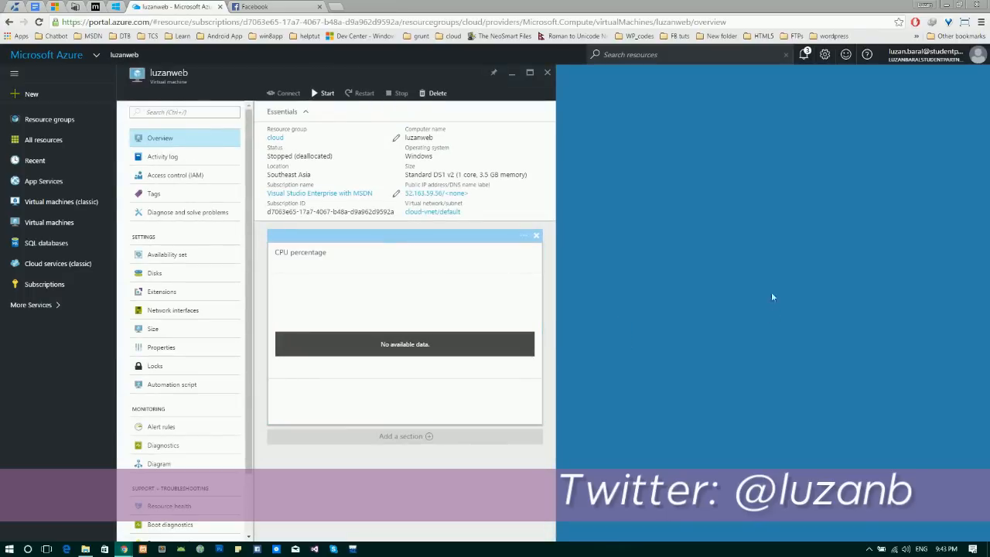
{"action": "left_click", "coordinate": [327, 93]}
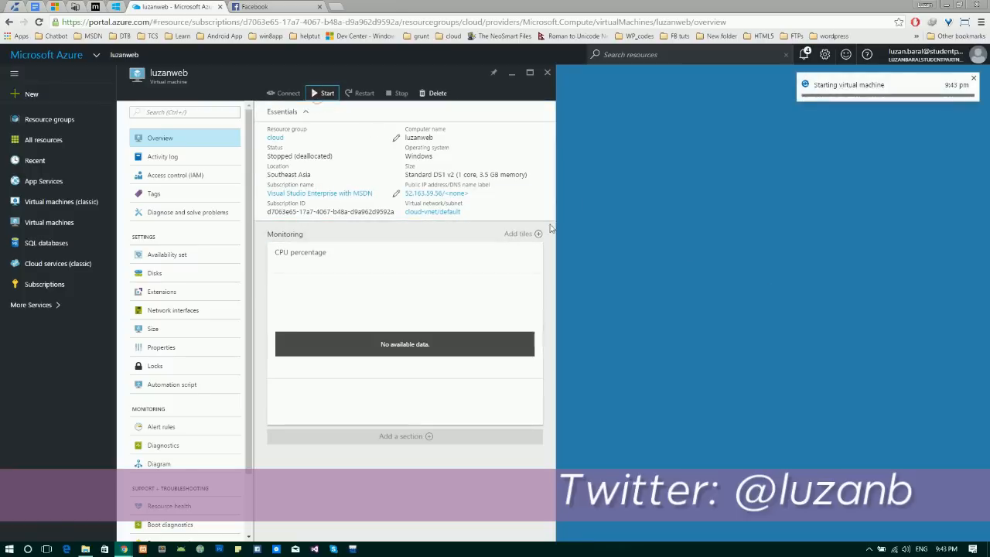
{"action": "mouse_move", "coordinate": [730, 229]}
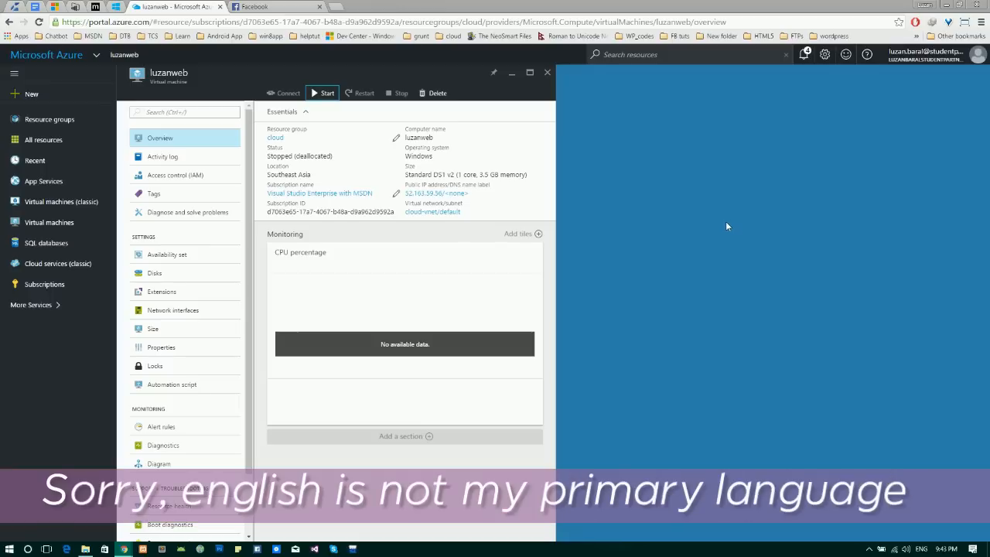
{"action": "left_click", "coordinate": [326, 93]}
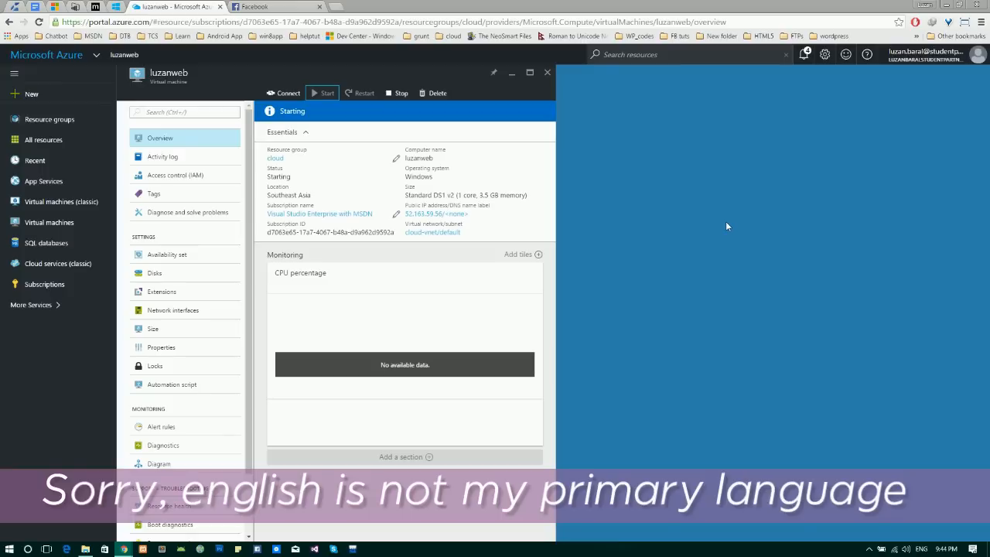
{"action": "mouse_move", "coordinate": [659, 202]}
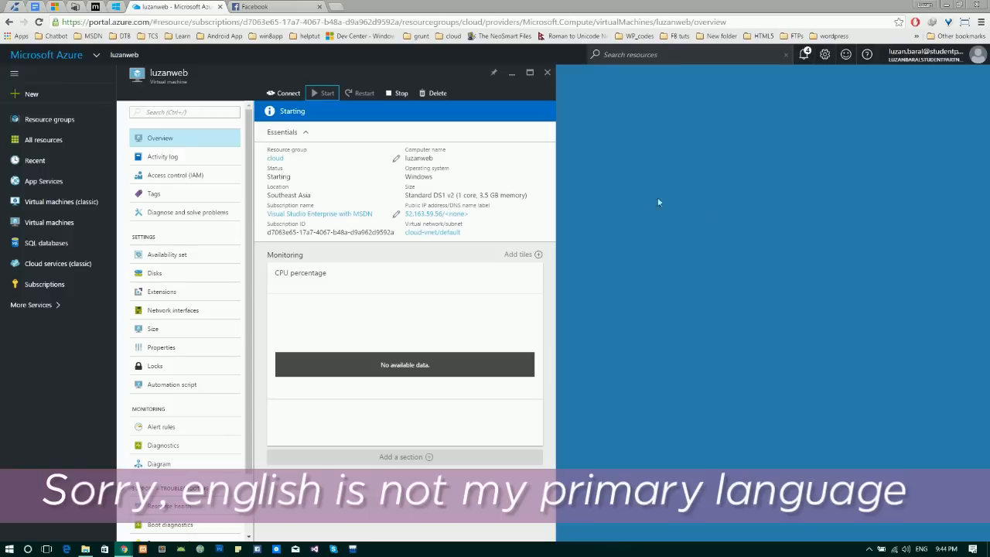
{"action": "left_click", "coordinate": [288, 93]}
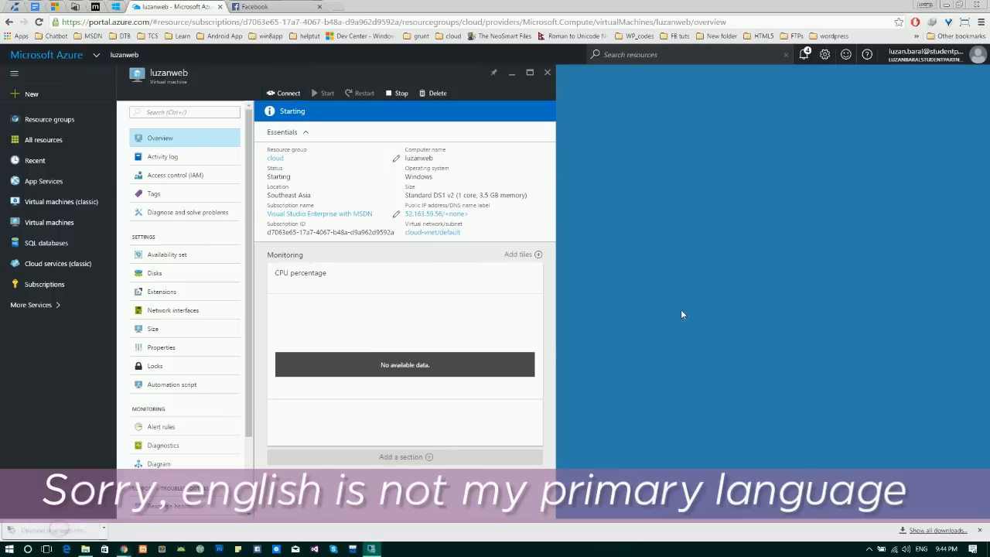
Step: Connect to luzanweb via the RDP file, entering the password and accepting publisher and certificate warnings
{"action": "left_click", "coordinate": [288, 93]}
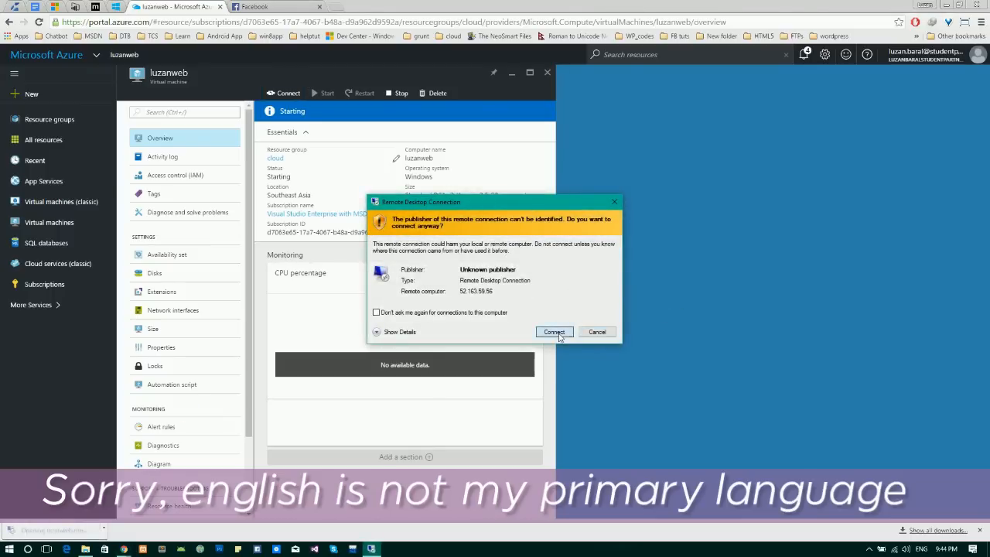
{"action": "left_click", "coordinate": [554, 332]}
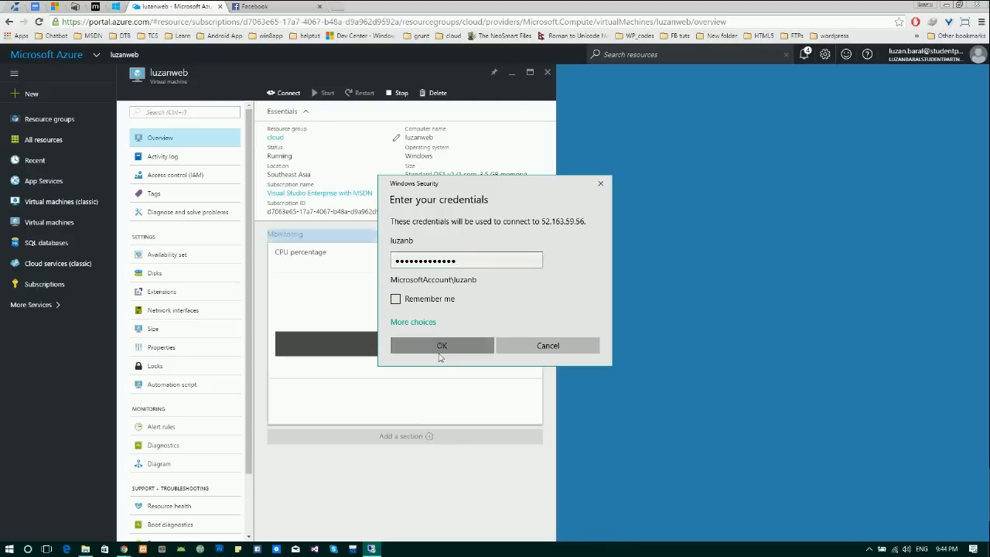
{"action": "left_click", "coordinate": [442, 345]}
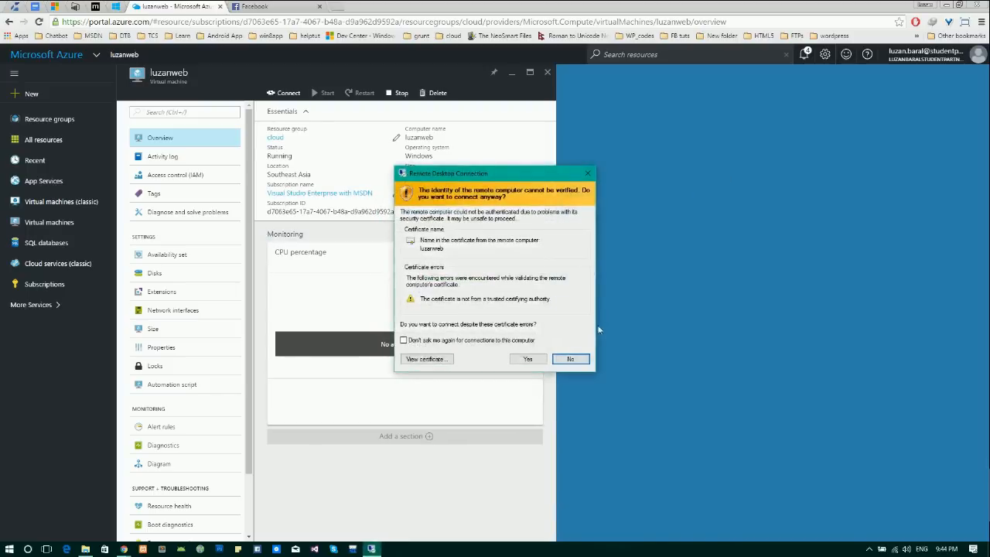
{"action": "left_click", "coordinate": [527, 358]}
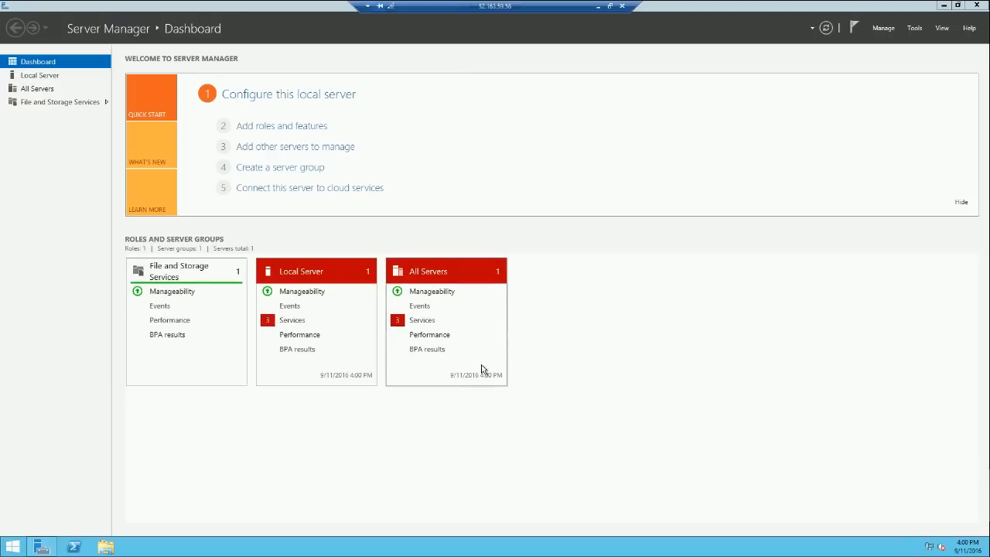
{"action": "mouse_move", "coordinate": [293, 172]}
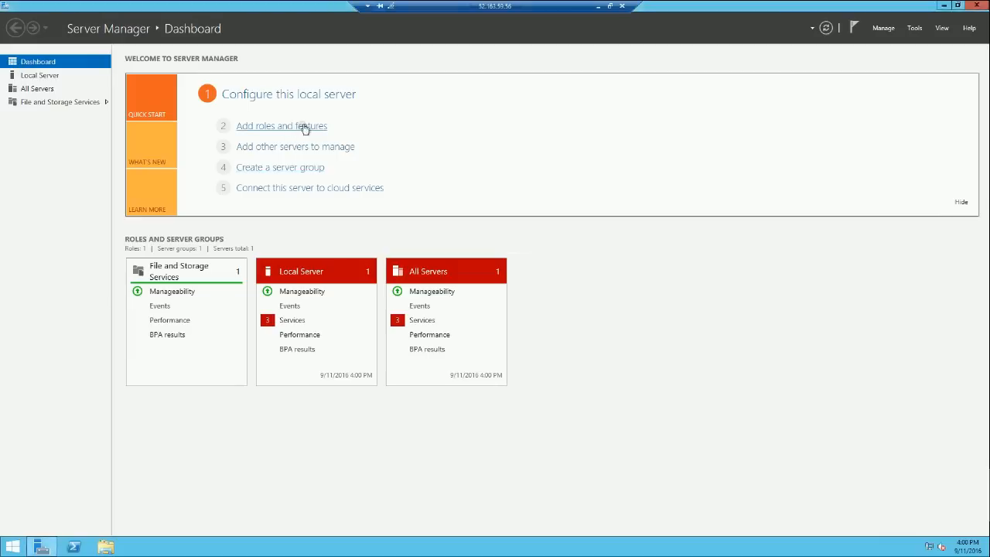
Step: Launch Add Roles and Features with role-based installation on the local server, reaching Server Roles
{"action": "left_click", "coordinate": [281, 126]}
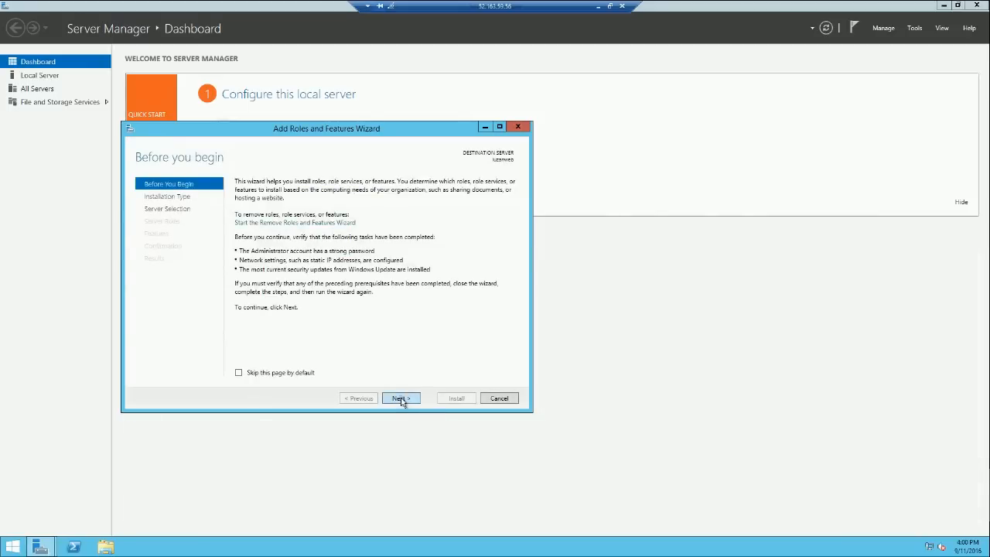
{"action": "left_click", "coordinate": [400, 398]}
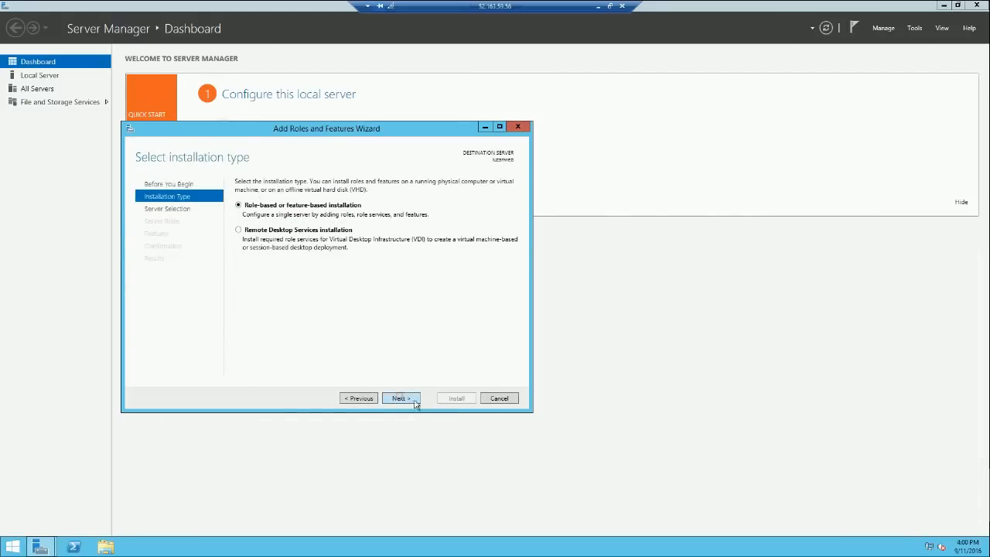
{"action": "left_click", "coordinate": [400, 398]}
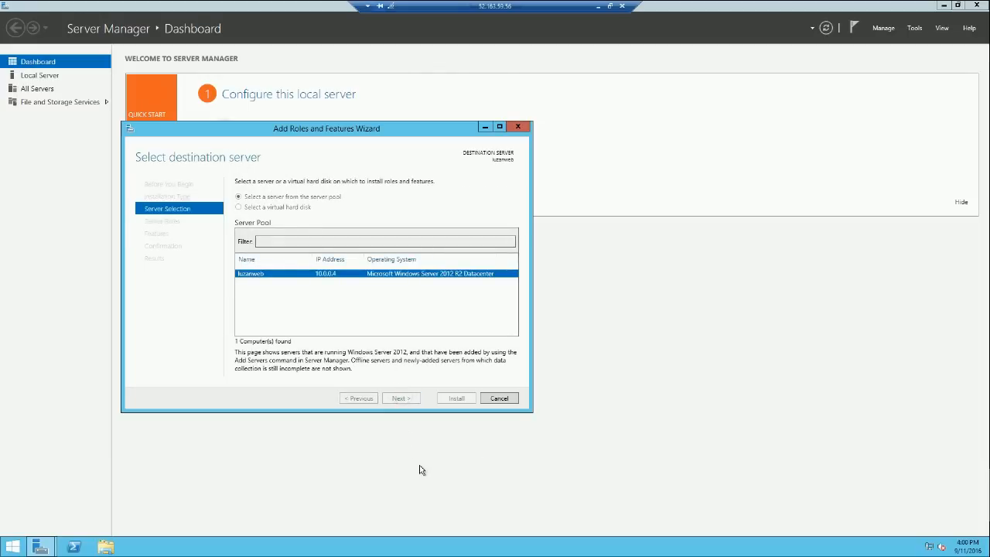
{"action": "left_click", "coordinate": [400, 398]}
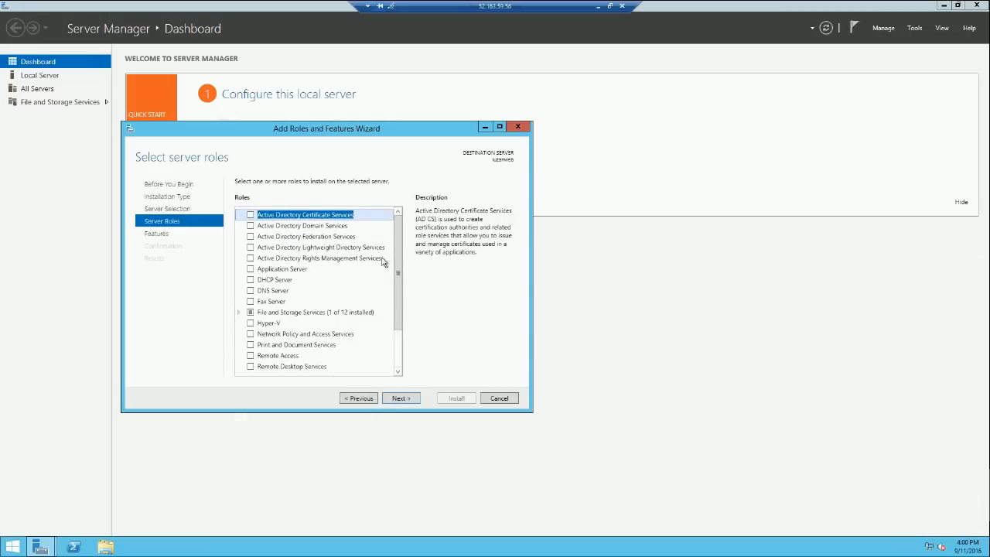
Step: Tick the Web Server (IIS) role and add its IIS Management Console feature
{"action": "scroll", "scroll_direction": "down", "scroll_amount": 3}
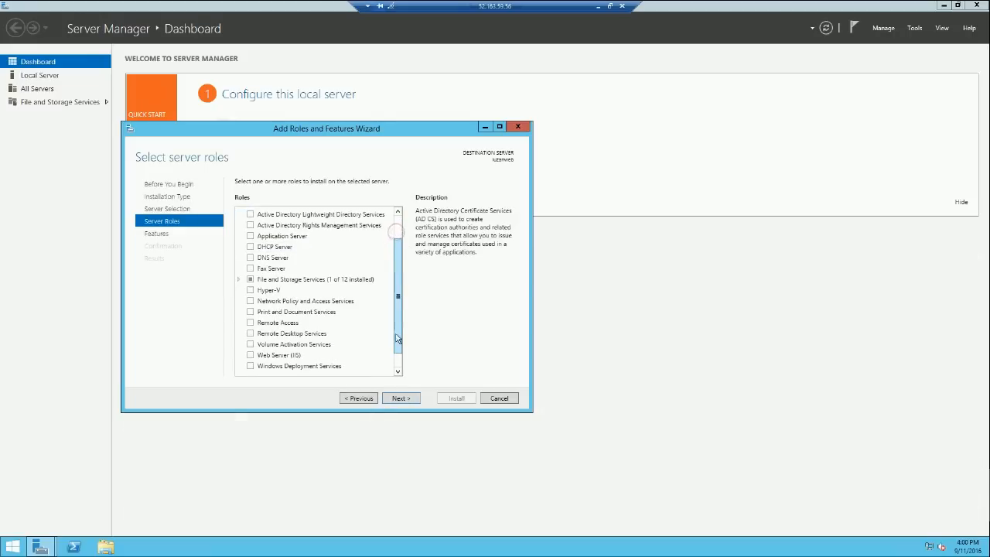
{"action": "scroll", "scroll_direction": "down", "scroll_amount": 3}
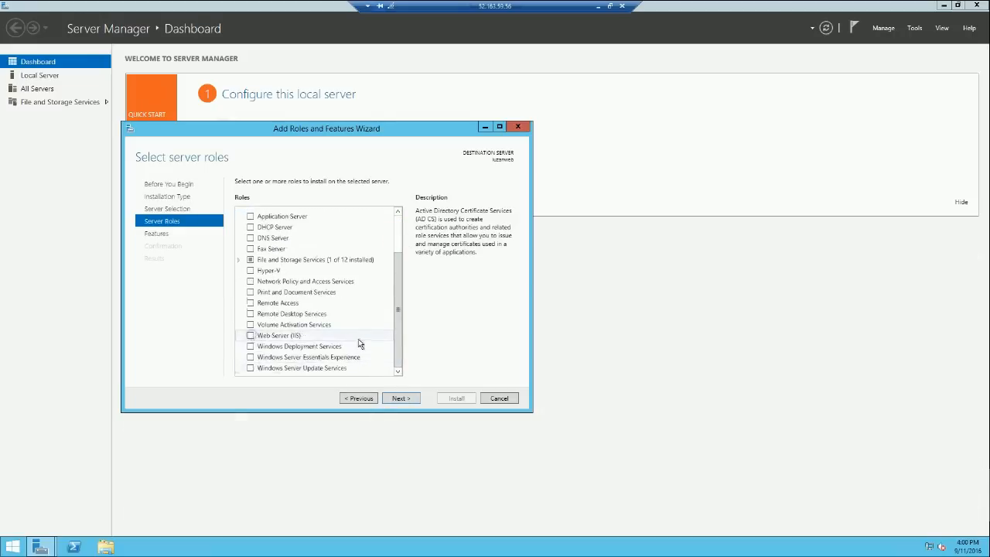
{"action": "left_click", "coordinate": [250, 335]}
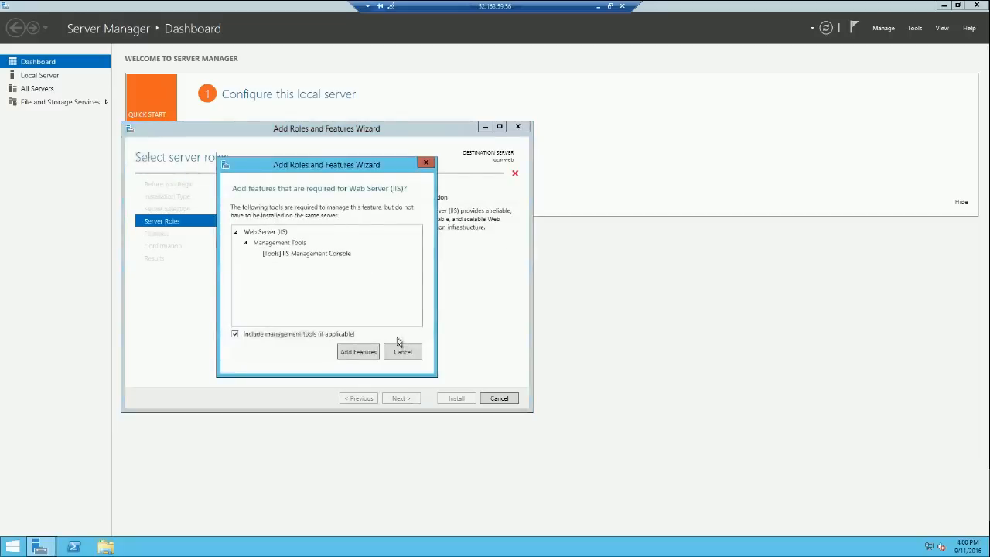
{"action": "left_click", "coordinate": [358, 352]}
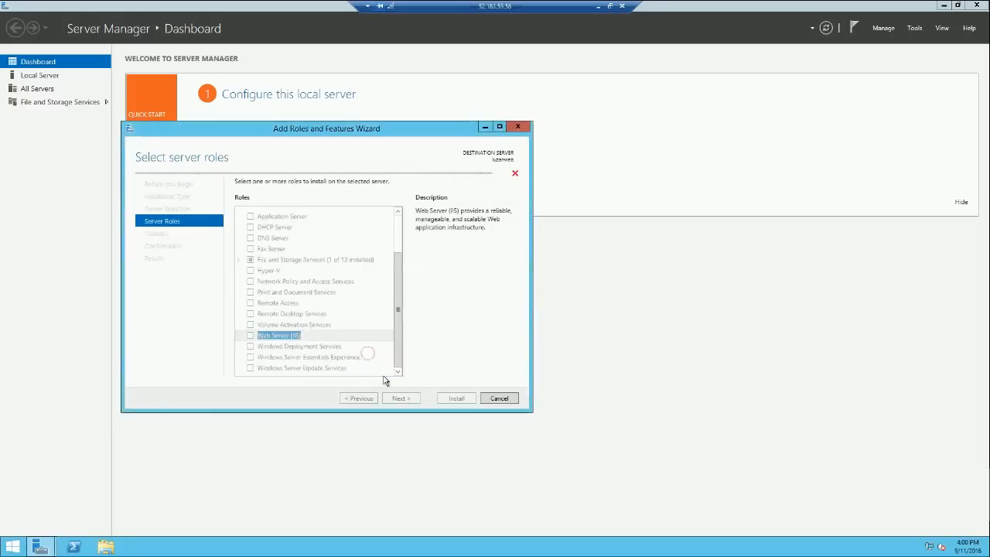
{"action": "left_click", "coordinate": [251, 335]}
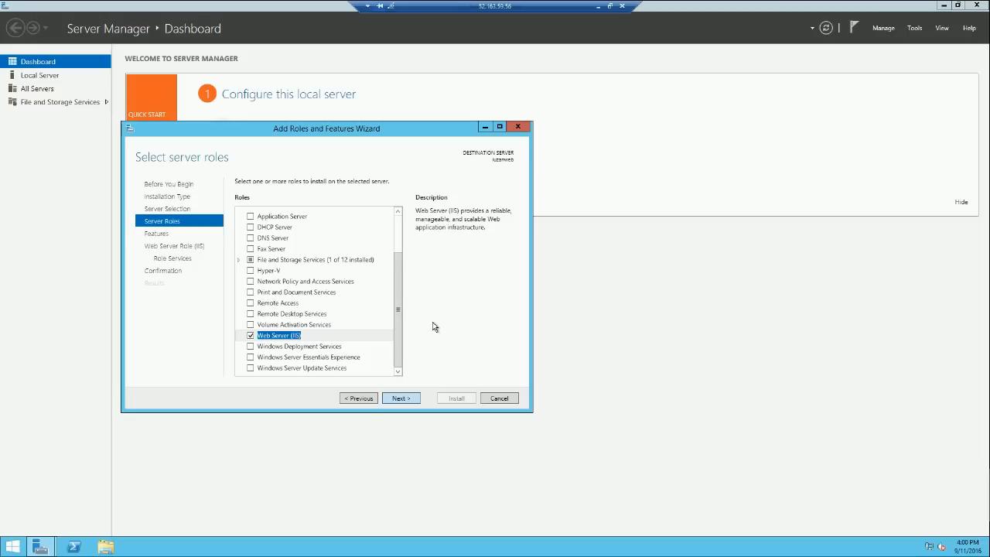
Step: Tick Network Load Balancing among the features, adding its management tools
{"action": "left_click", "coordinate": [400, 398]}
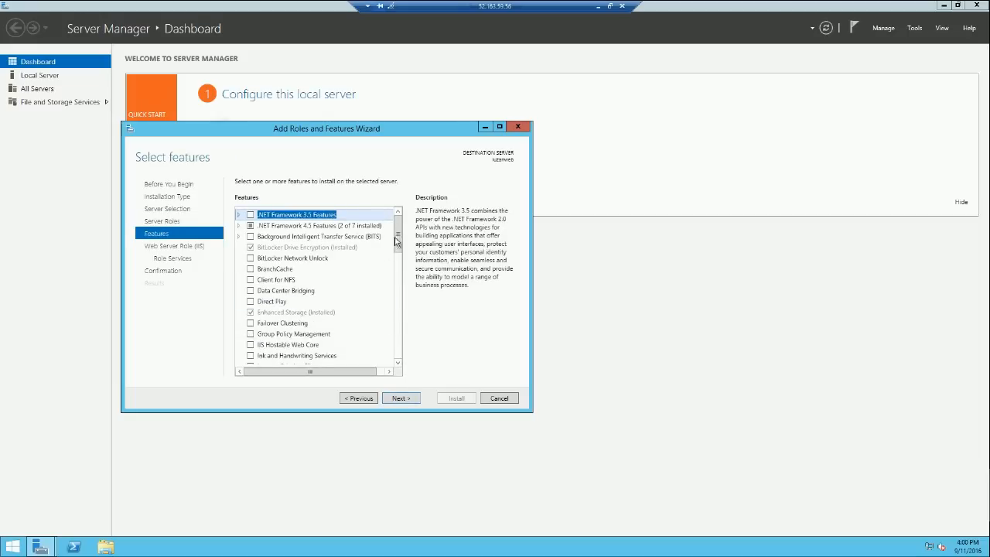
{"action": "scroll", "scroll_direction": "down", "scroll_amount": 3}
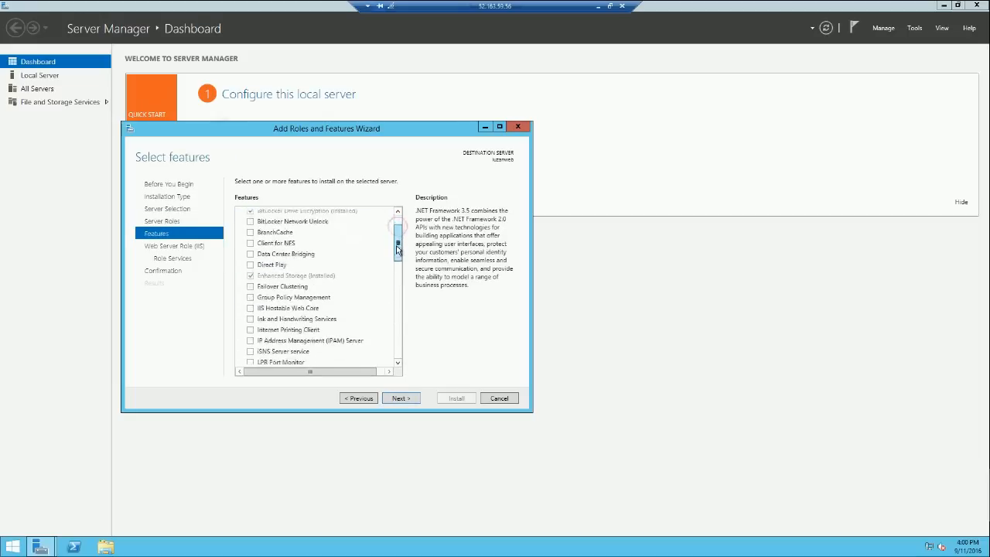
{"action": "scroll", "scroll_direction": "down", "scroll_amount": 3}
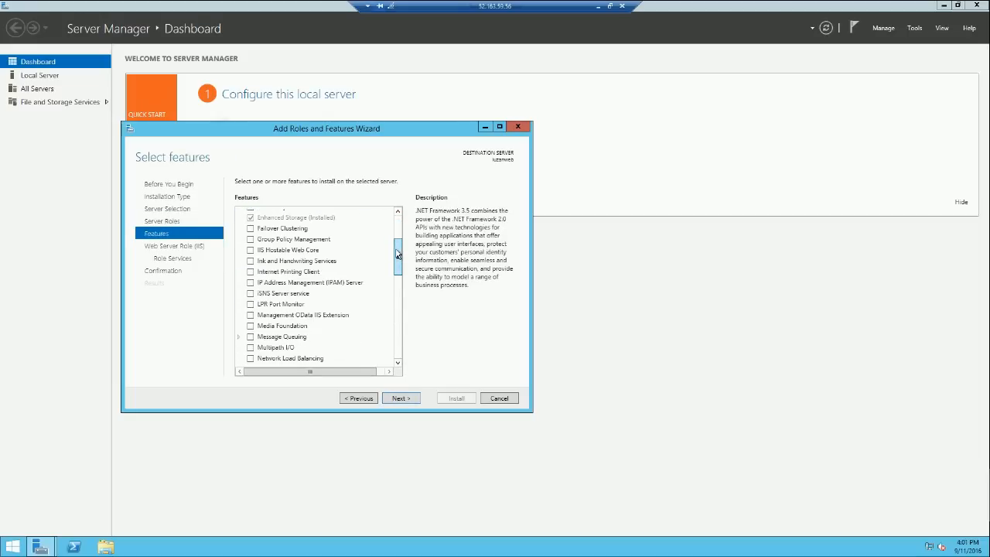
{"action": "scroll", "scroll_direction": "down", "scroll_amount": 3}
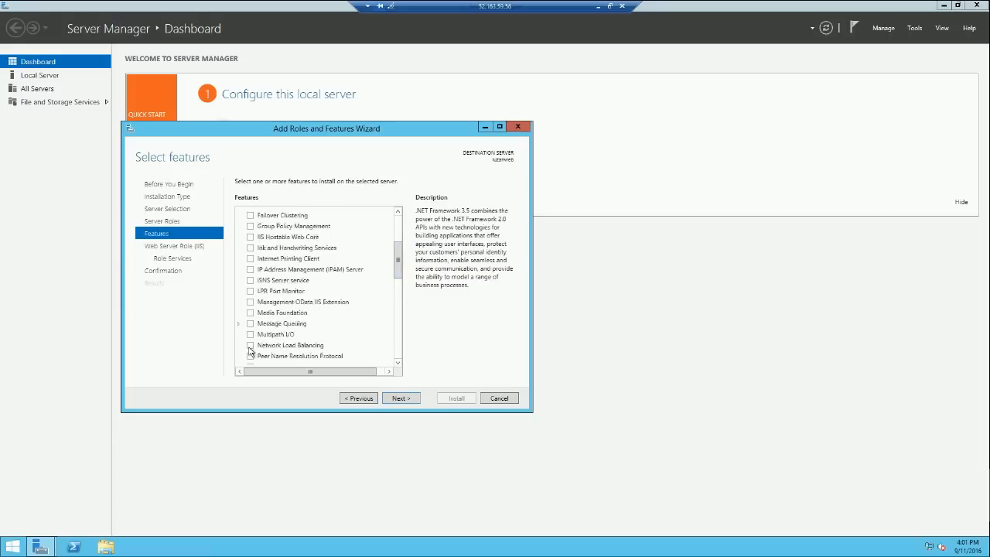
{"action": "left_click", "coordinate": [290, 345]}
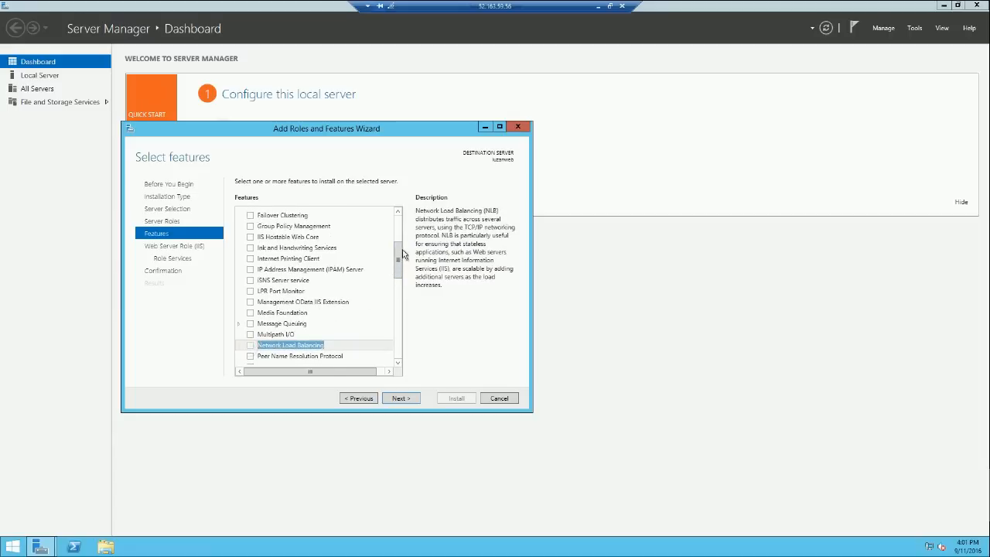
{"action": "left_click", "coordinate": [250, 345]}
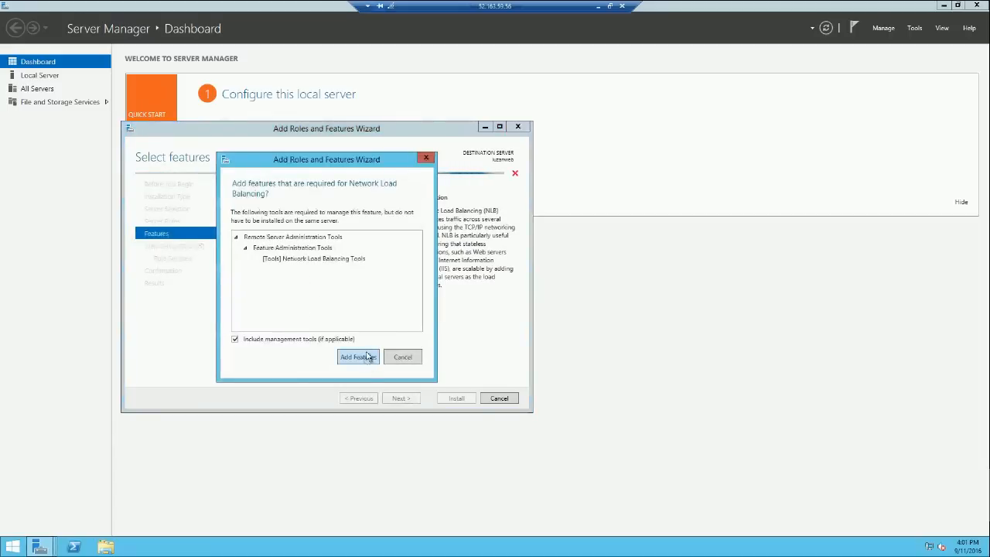
{"action": "left_click", "coordinate": [357, 356]}
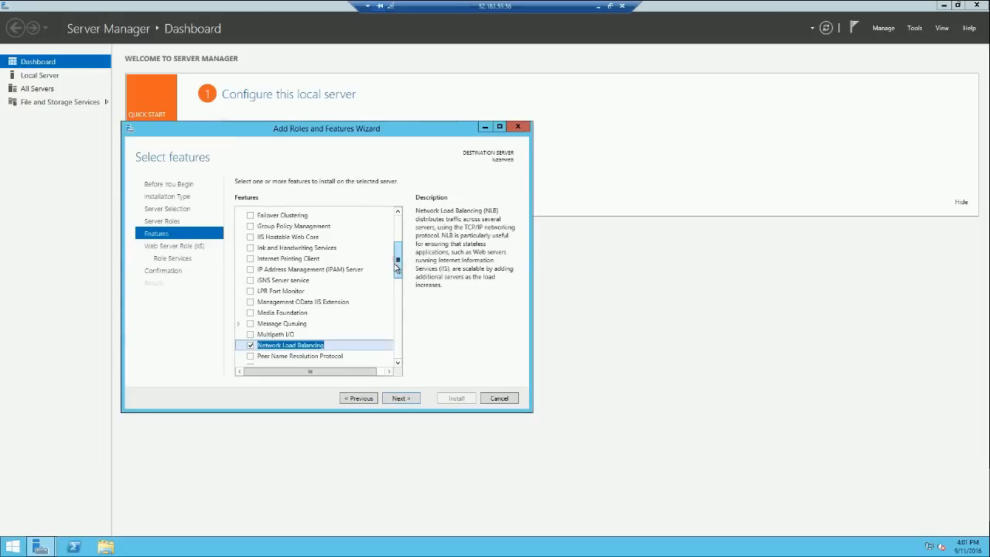
Step: Tick the TFTP Client feature
{"action": "scroll", "scroll_direction": "down", "scroll_amount": 3}
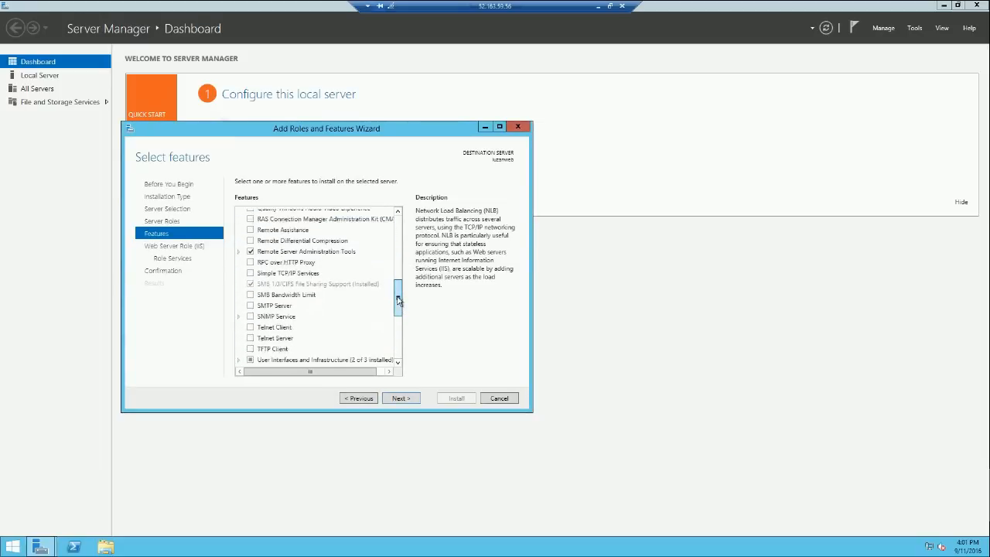
{"action": "scroll", "scroll_direction": "down", "scroll_amount": 3}
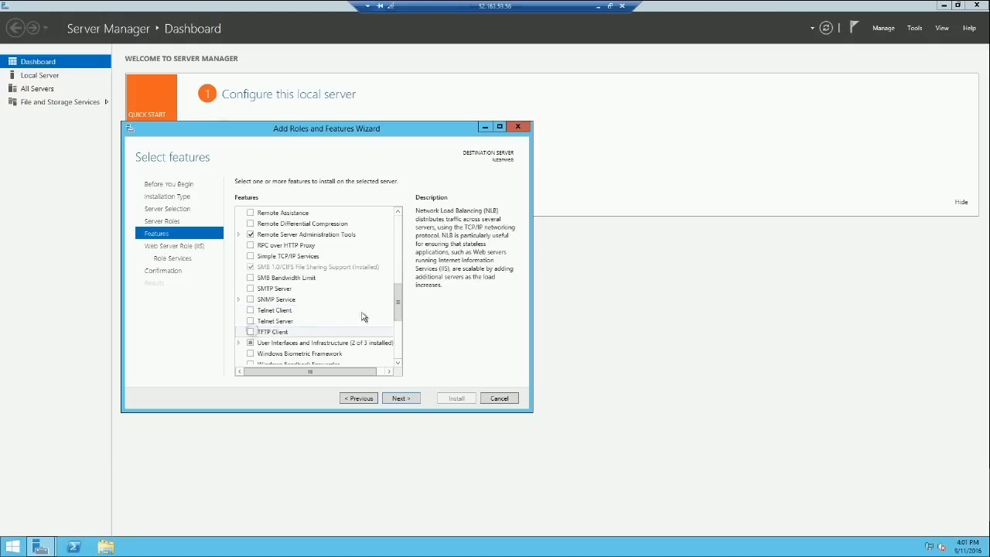
{"action": "left_click", "coordinate": [250, 331]}
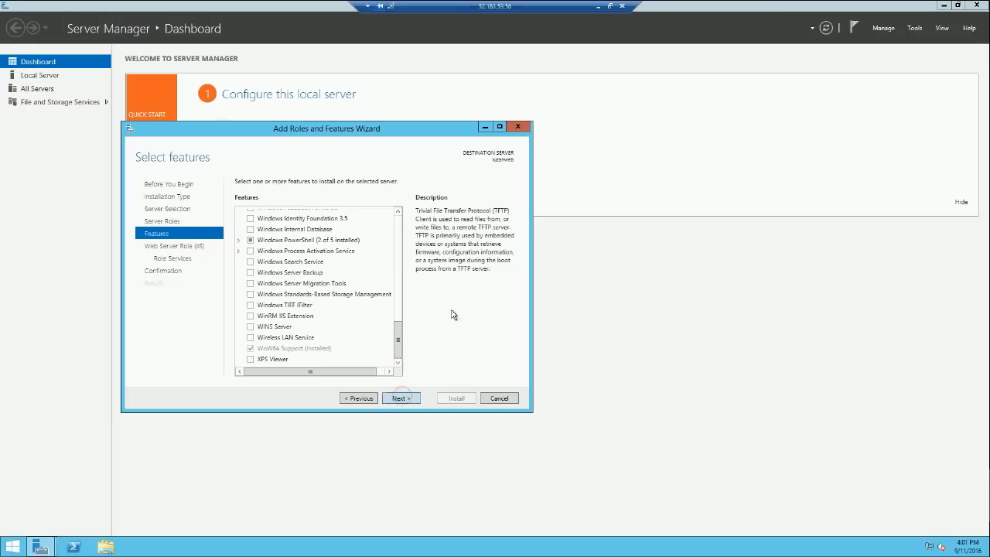
Step: Add HTTP Redirection and FTP Server with FTP Service as role services, reaching Confirmation
{"action": "left_click", "coordinate": [399, 398]}
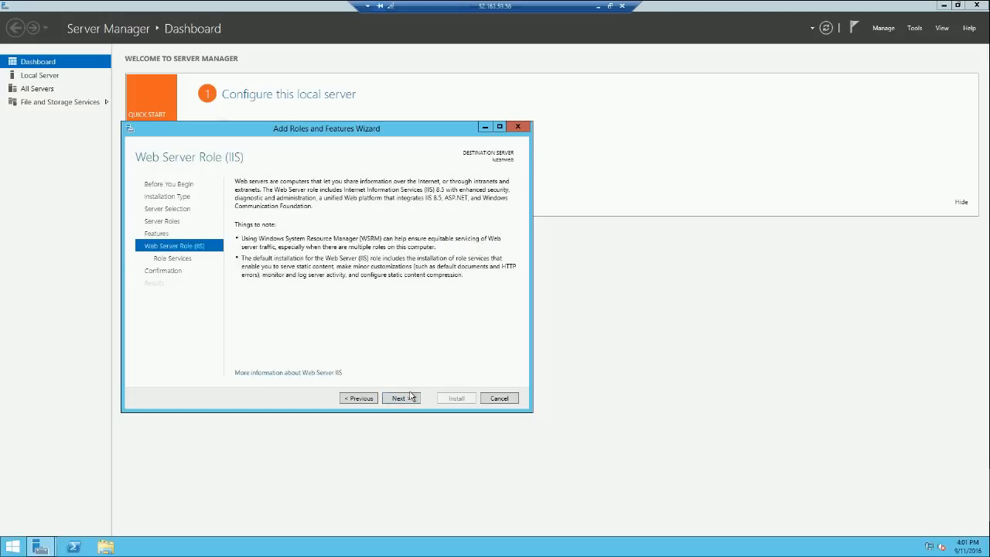
{"action": "mouse_move", "coordinate": [431, 315]}
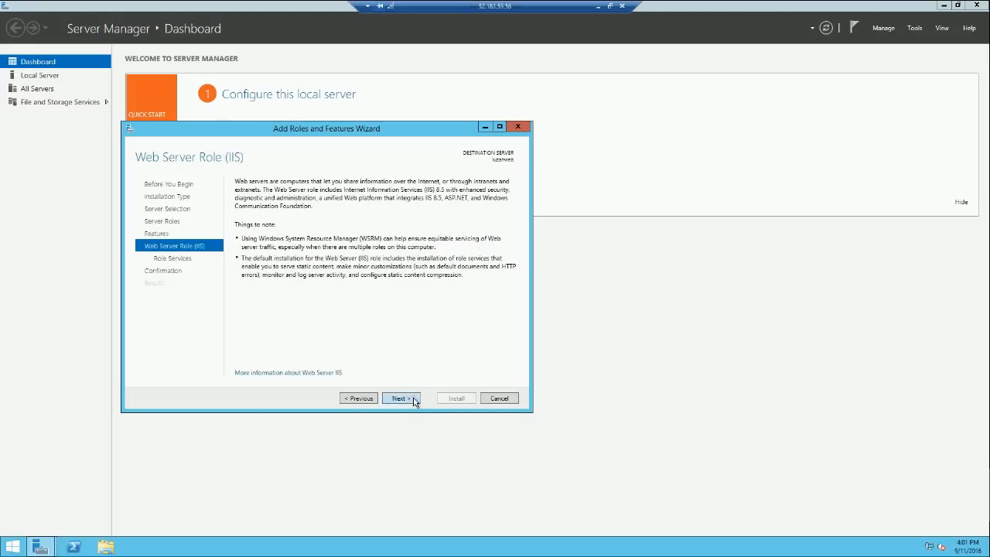
{"action": "left_click", "coordinate": [400, 397]}
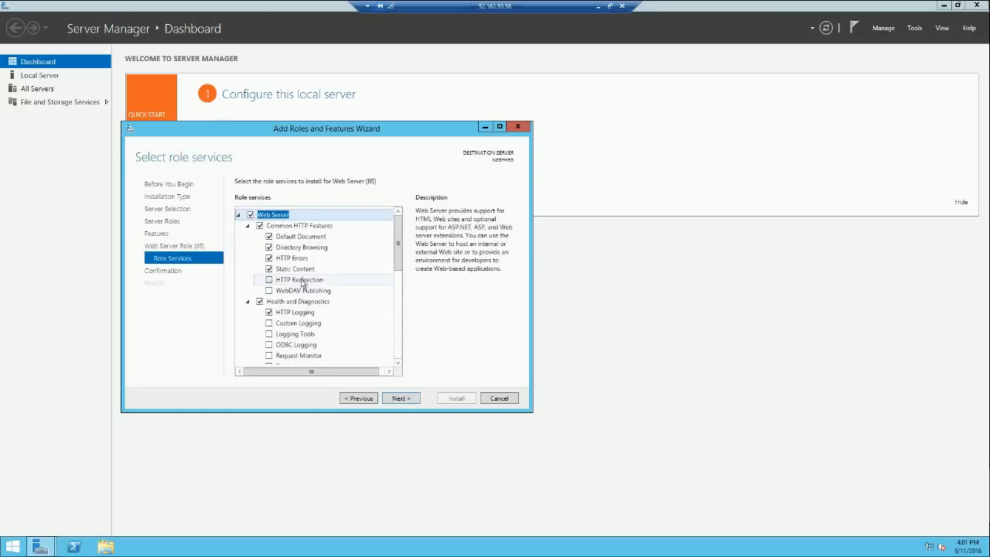
{"action": "left_click", "coordinate": [269, 279]}
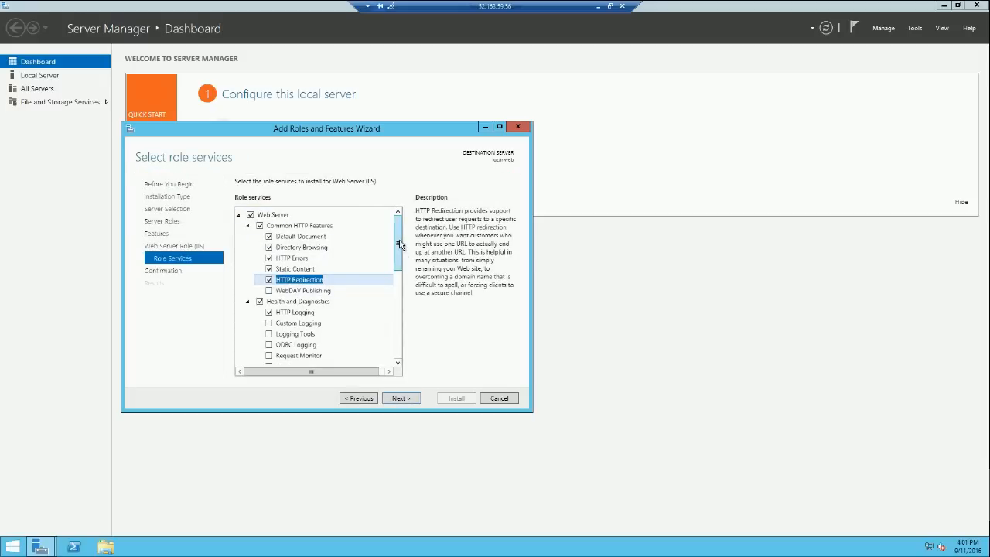
{"action": "scroll", "scroll_direction": "down", "scroll_amount": 3}
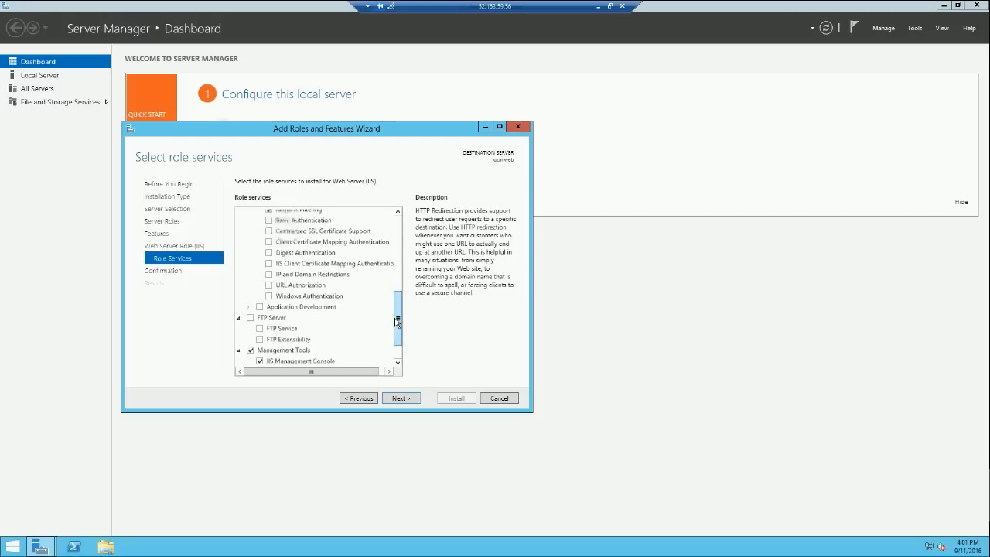
{"action": "scroll", "scroll_direction": "down", "scroll_amount": 3}
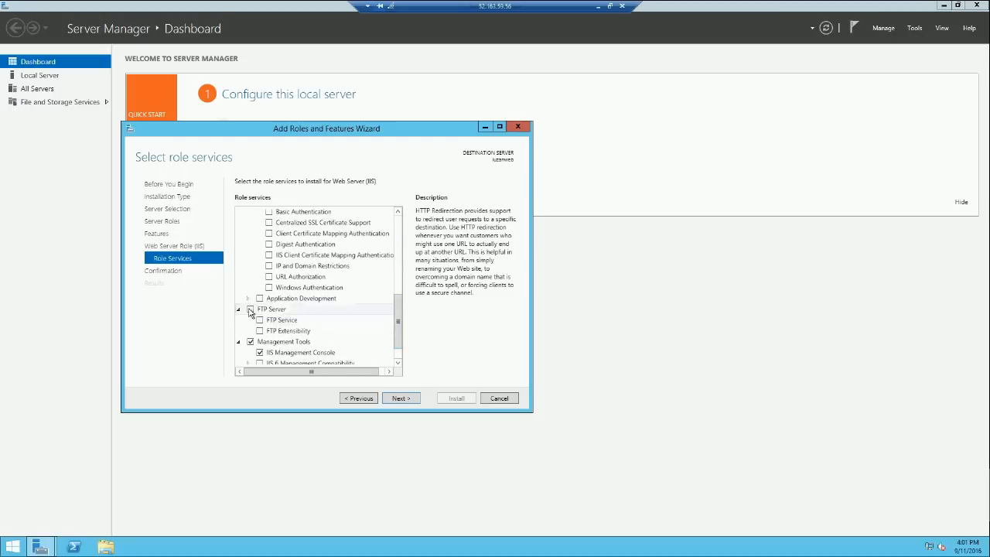
{"action": "left_click", "coordinate": [250, 308]}
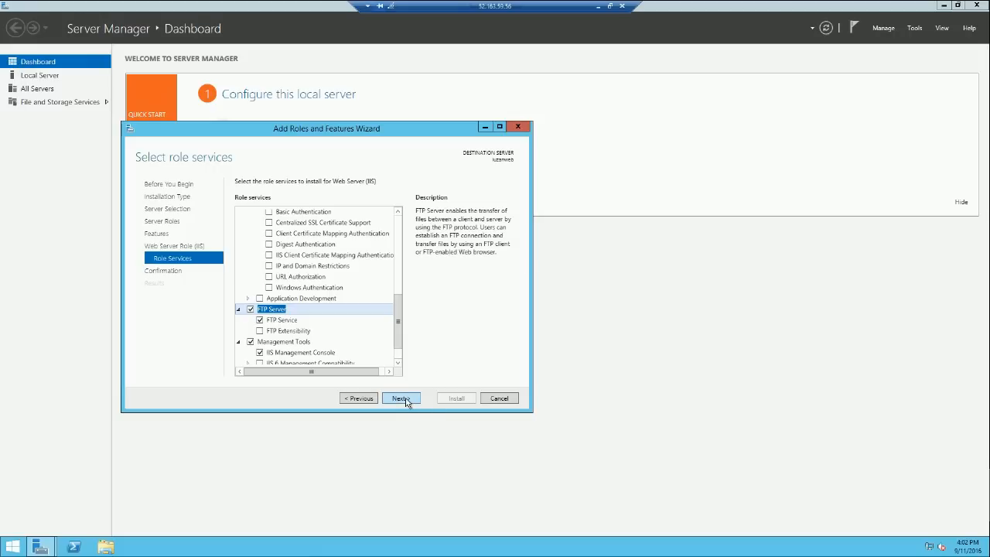
{"action": "left_click", "coordinate": [400, 398]}
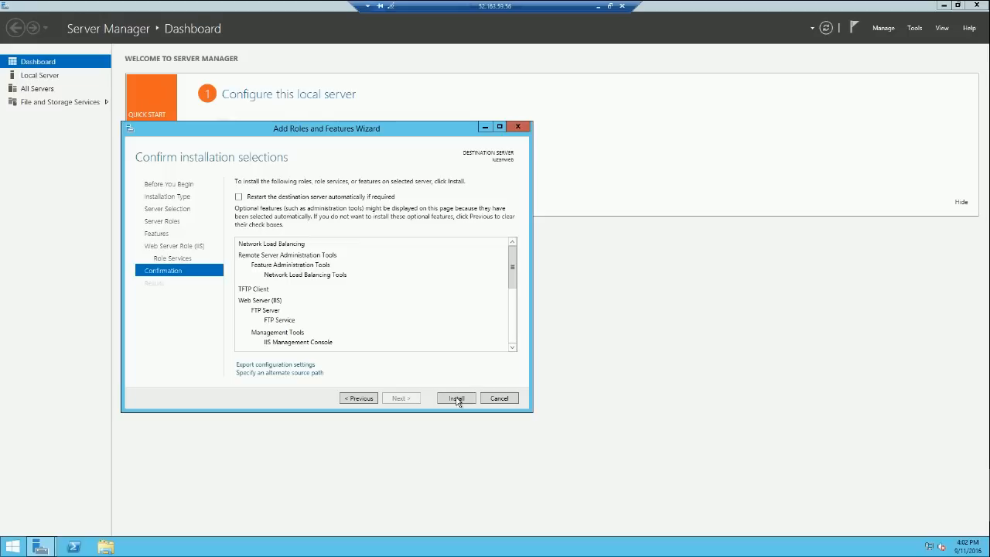
Step: Install IIS, Network Load Balancing and TFTP Client, then close the wizard
{"action": "left_click", "coordinate": [456, 398]}
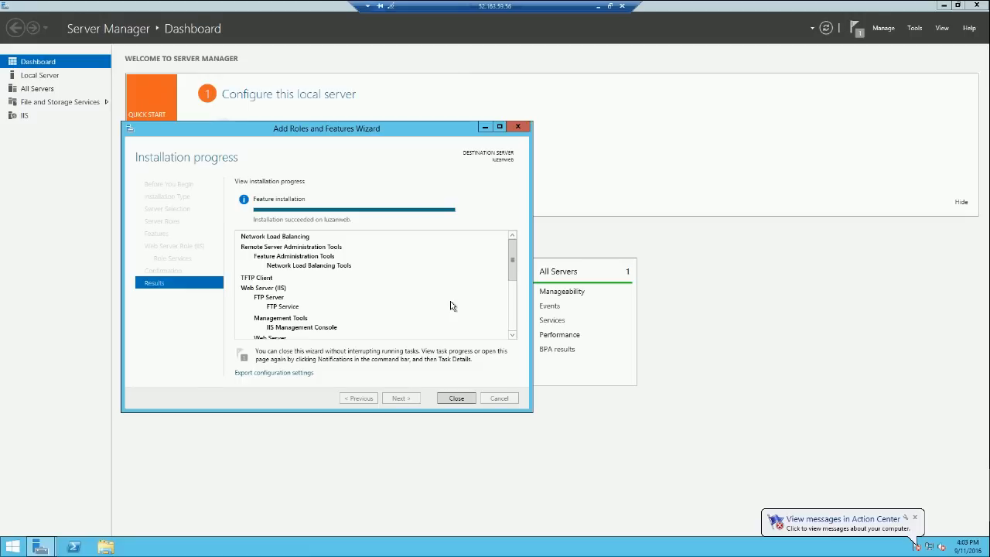
{"action": "mouse_move", "coordinate": [213, 213]}
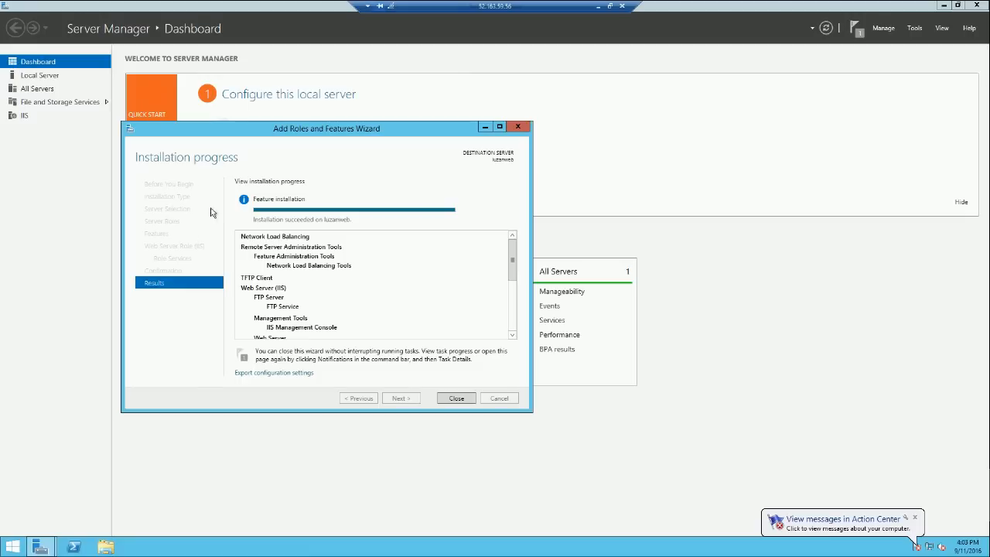
{"action": "mouse_move", "coordinate": [412, 311]}
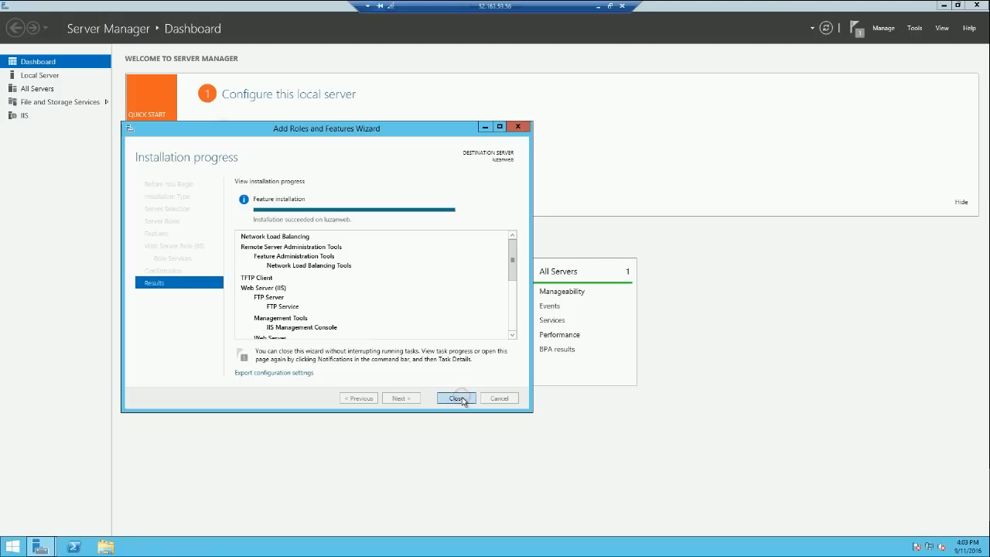
{"action": "left_click", "coordinate": [457, 398]}
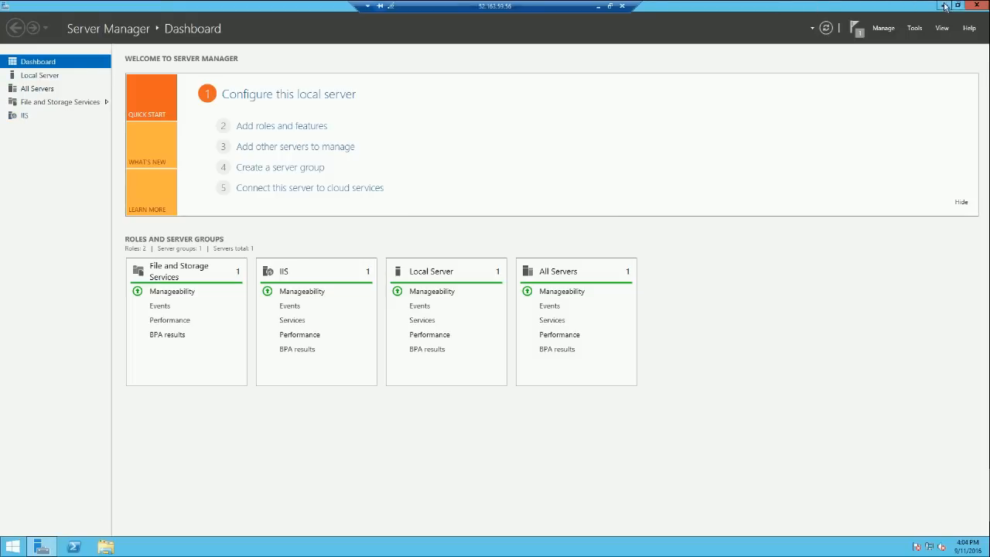
Step: Browse to C:\inetpub\wwwroot in File Explorer and create a folder named 'cloud'
{"action": "left_click", "coordinate": [600, 6]}
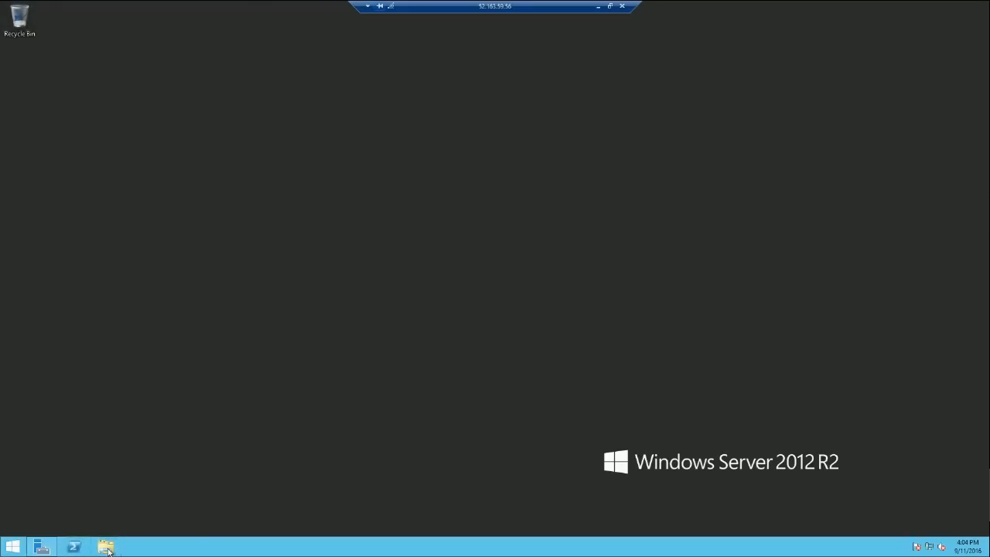
{"action": "mouse_move", "coordinate": [289, 534]}
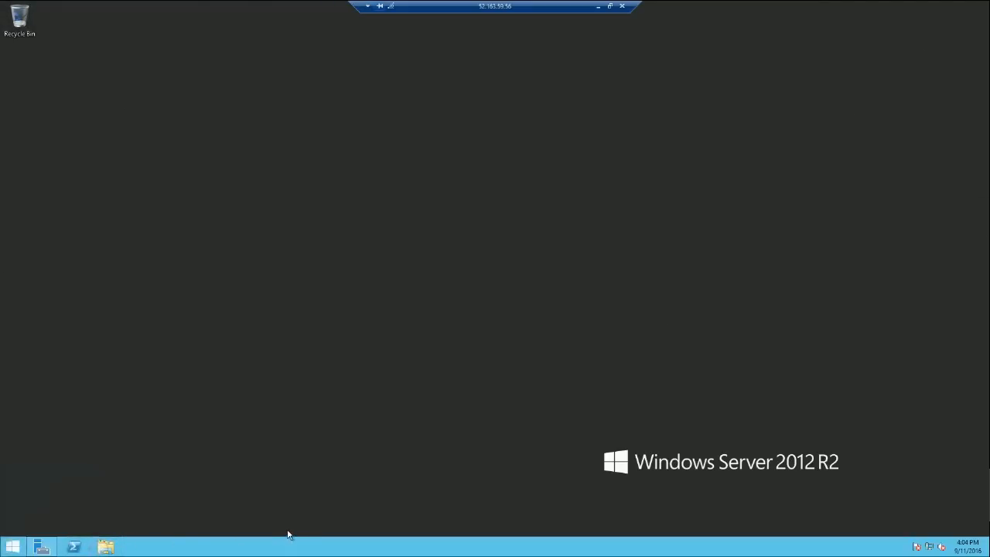
{"action": "left_click", "coordinate": [106, 547]}
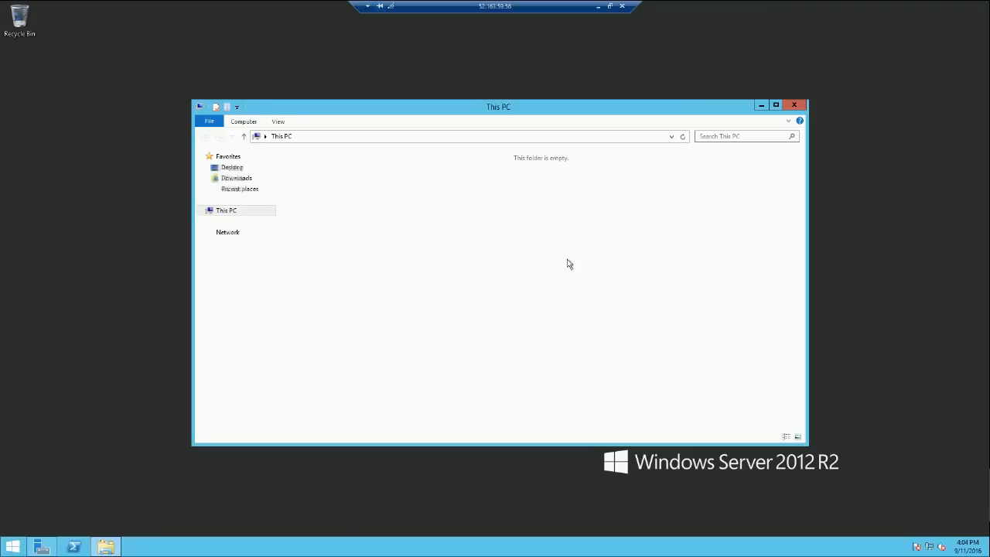
{"action": "left_click", "coordinate": [480, 248]}
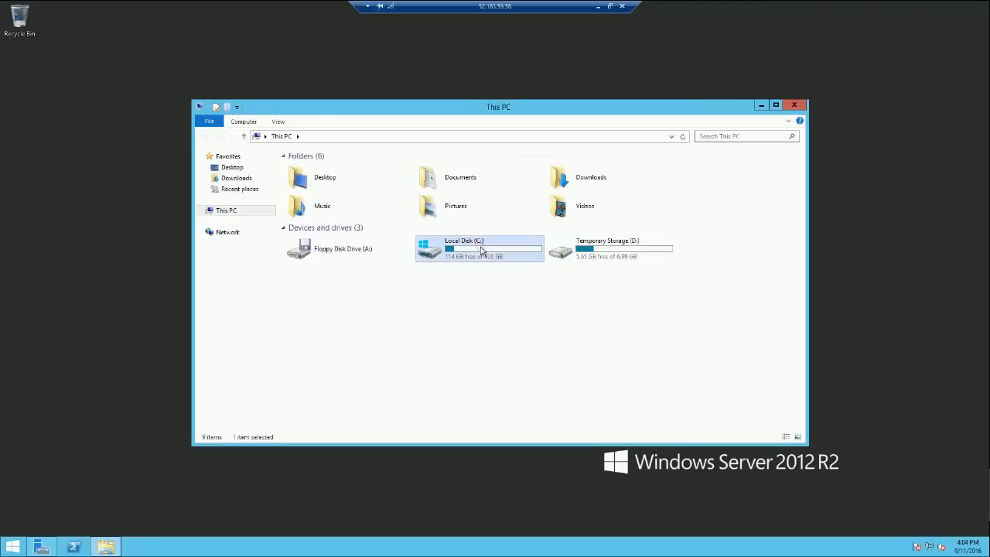
{"action": "double_click", "coordinate": [464, 247]}
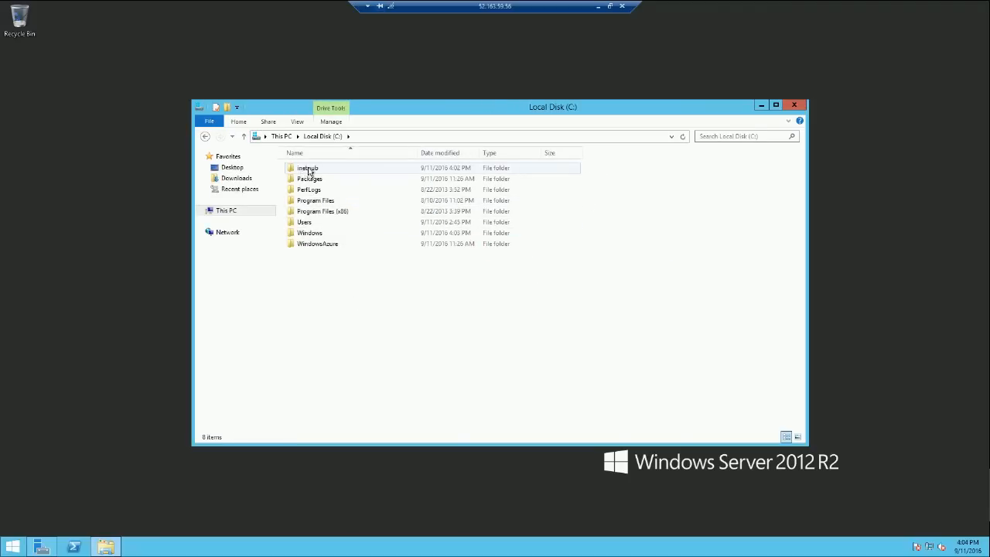
{"action": "double_click", "coordinate": [308, 168]}
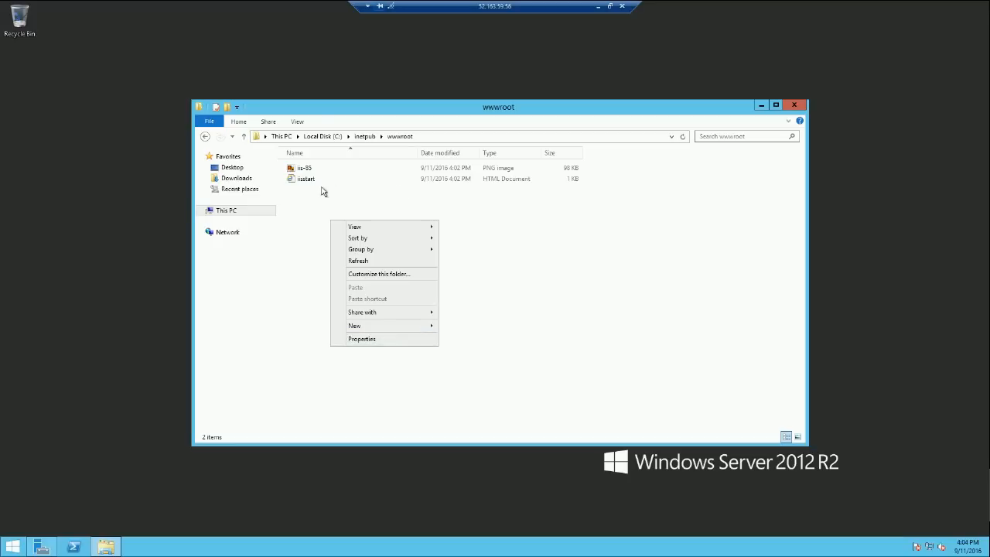
{"action": "mouse_move", "coordinate": [391, 328]}
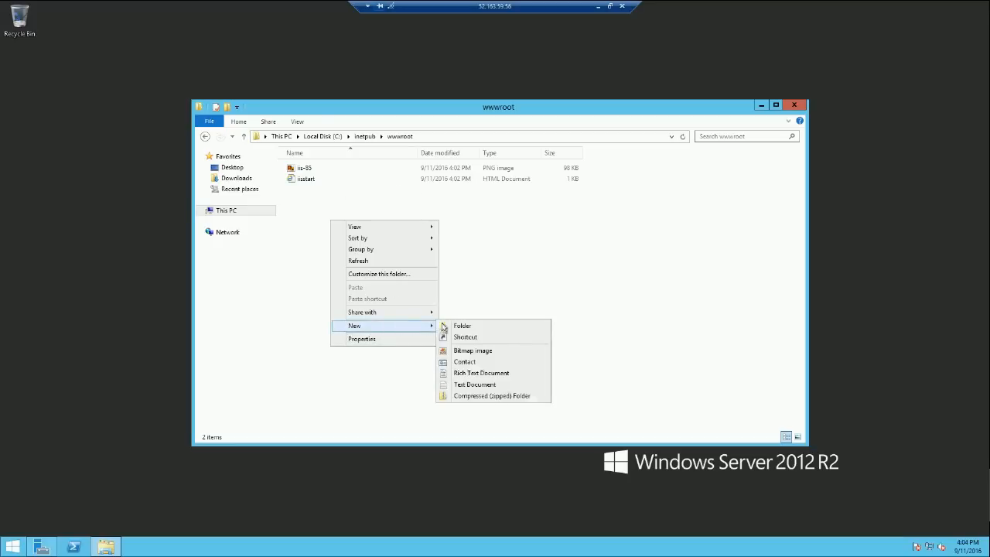
{"action": "left_click", "coordinate": [462, 326]}
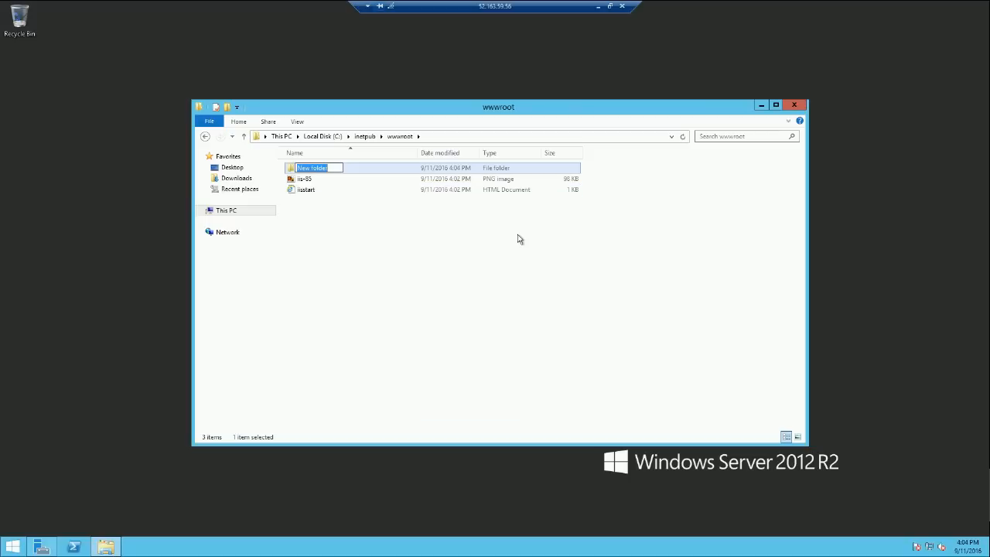
{"action": "type", "text": "cs"}
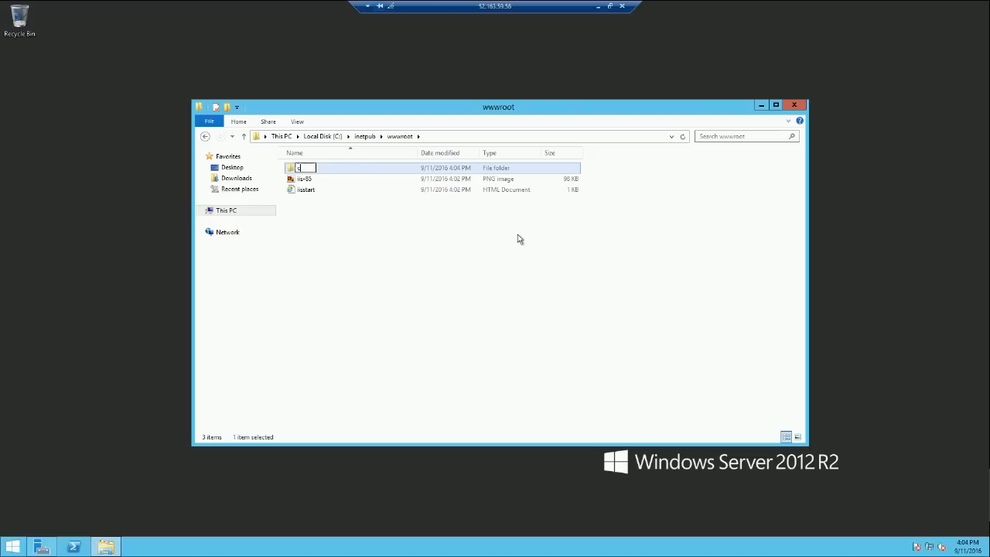
{"action": "type", "text": "cloud"}
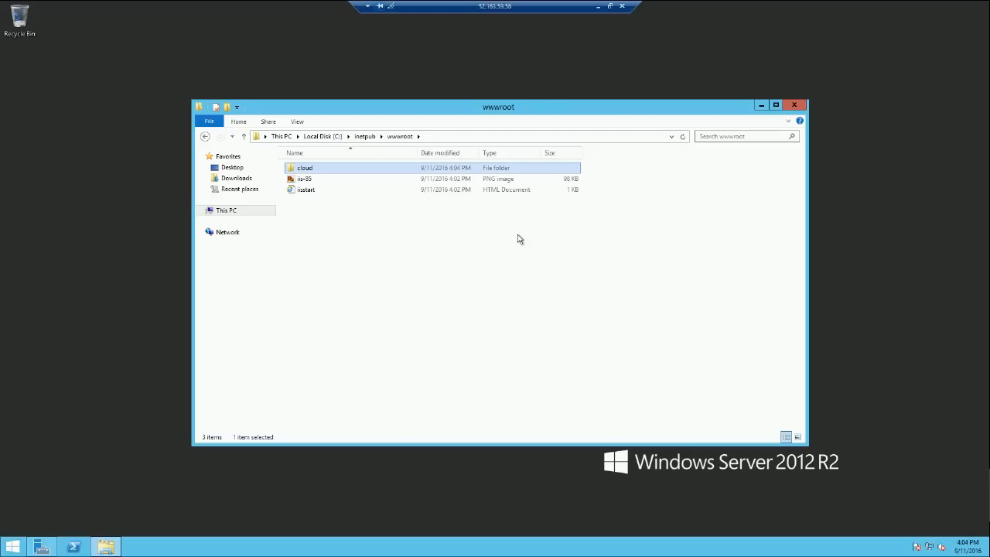
Step: Create a new text document in cloud, show file extensions, and rename it to index.html
{"action": "right_click", "coordinate": [510, 232]}
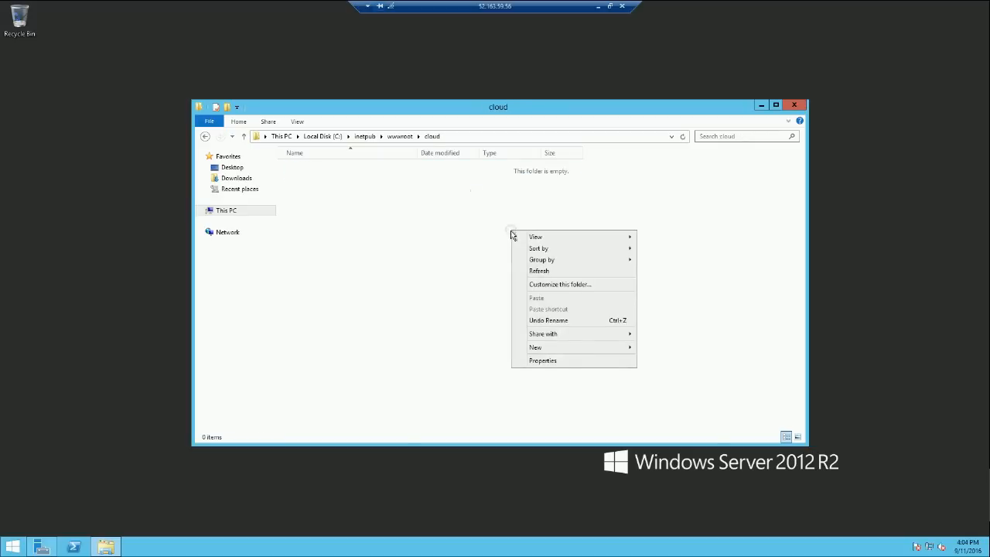
{"action": "left_click", "coordinate": [535, 346]}
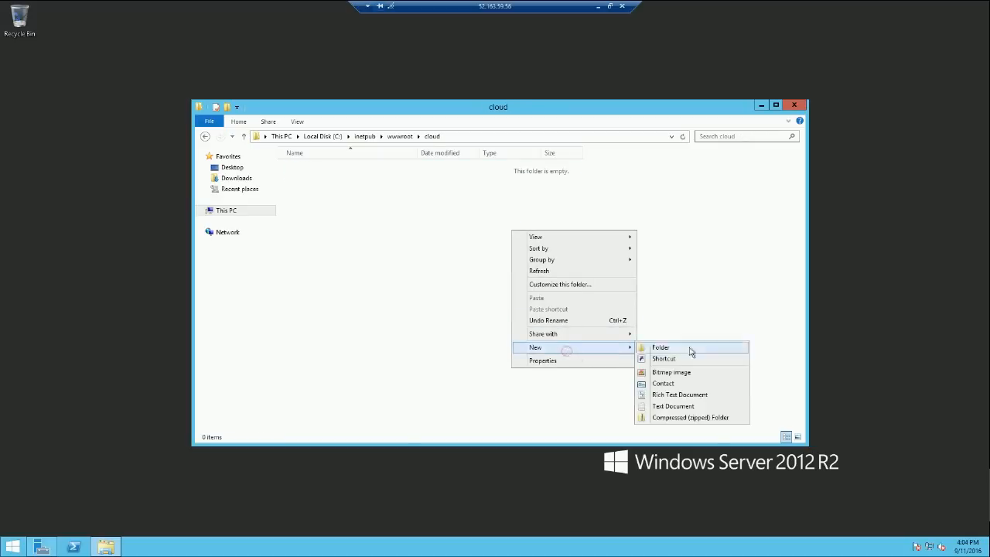
{"action": "left_click", "coordinate": [673, 406]}
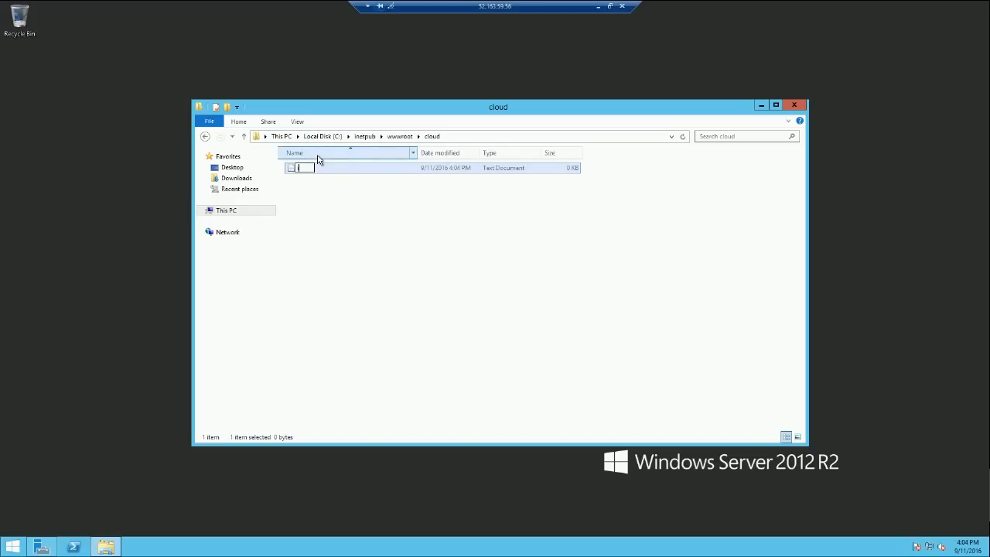
{"action": "type", "text": "index.html"}
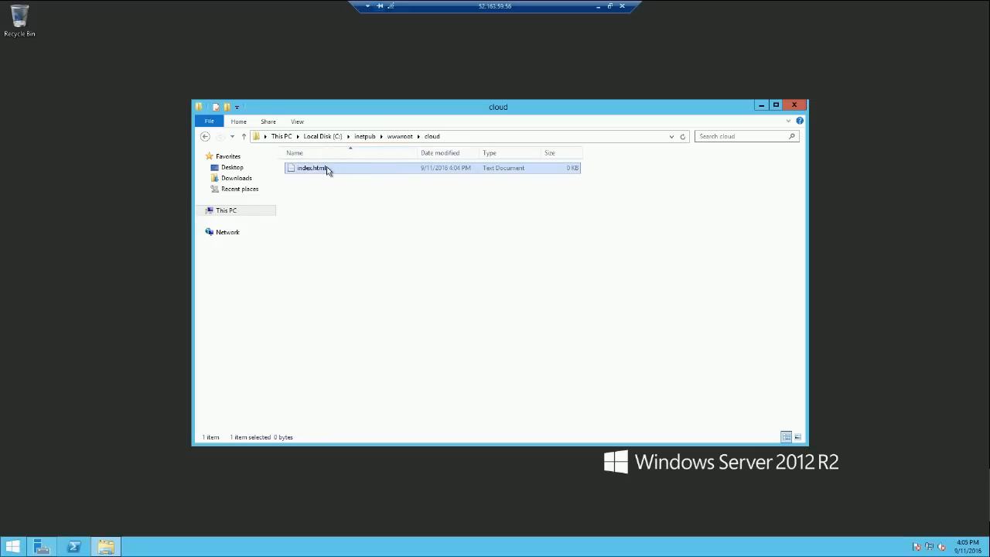
{"action": "right_click", "coordinate": [311, 168]}
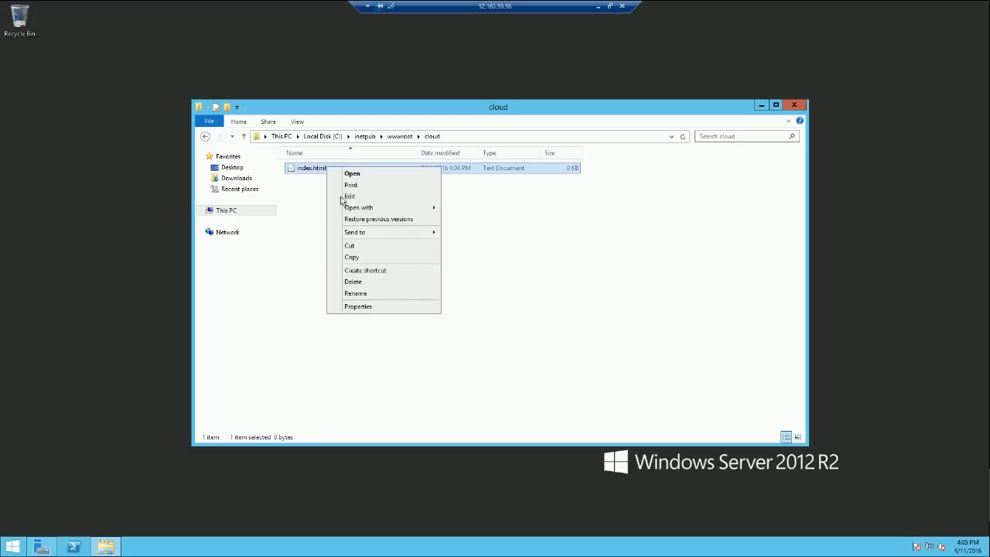
{"action": "left_click", "coordinate": [379, 124]}
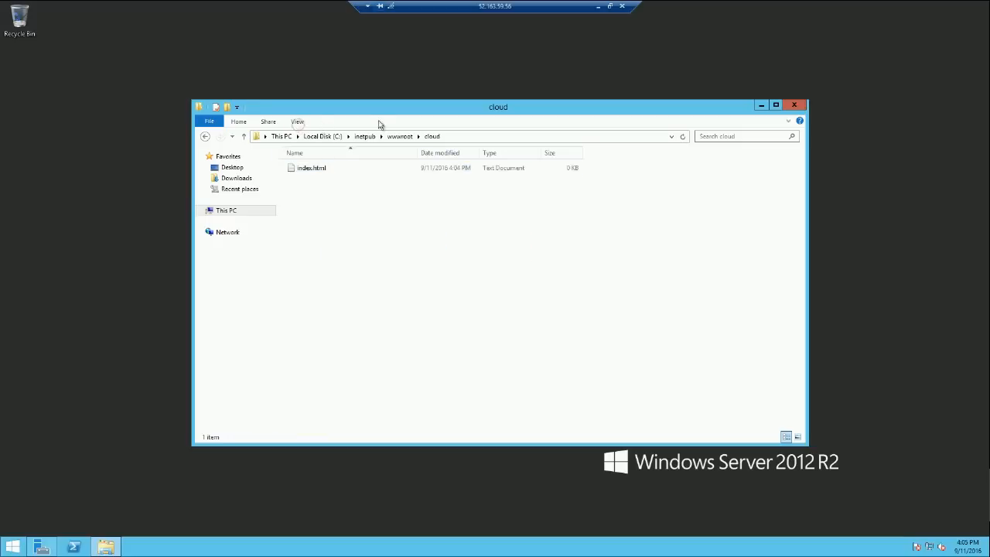
{"action": "left_click", "coordinate": [297, 121]}
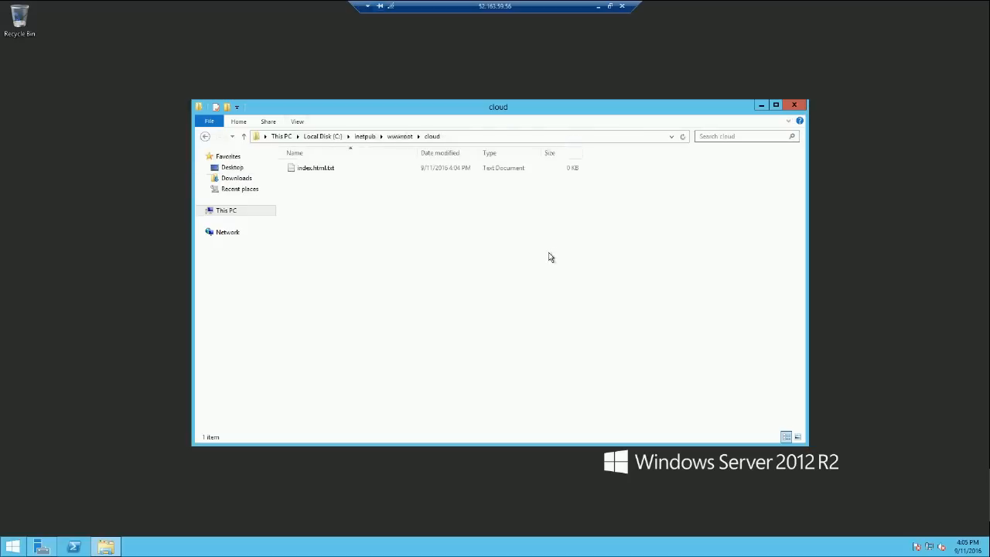
{"action": "left_click", "coordinate": [315, 168]}
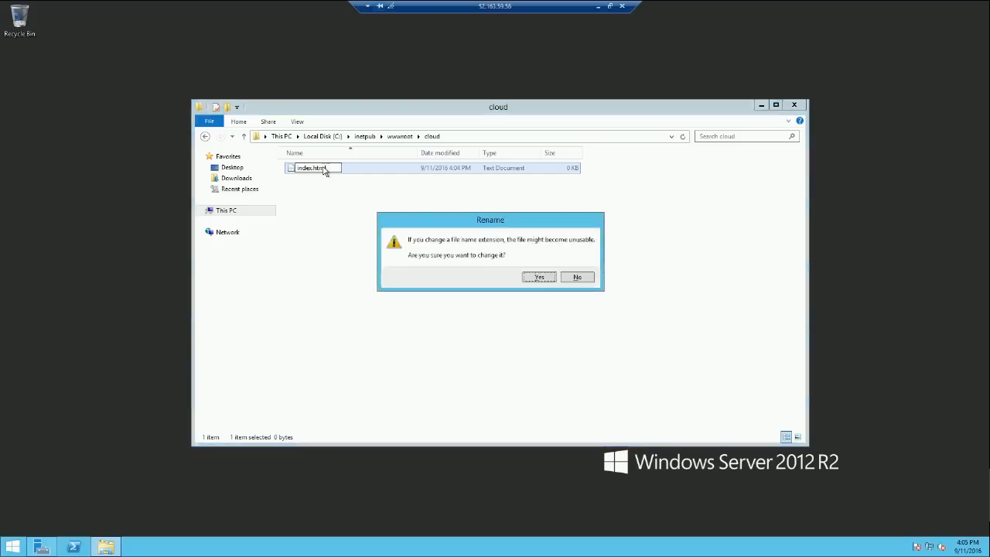
{"action": "left_click", "coordinate": [539, 277]}
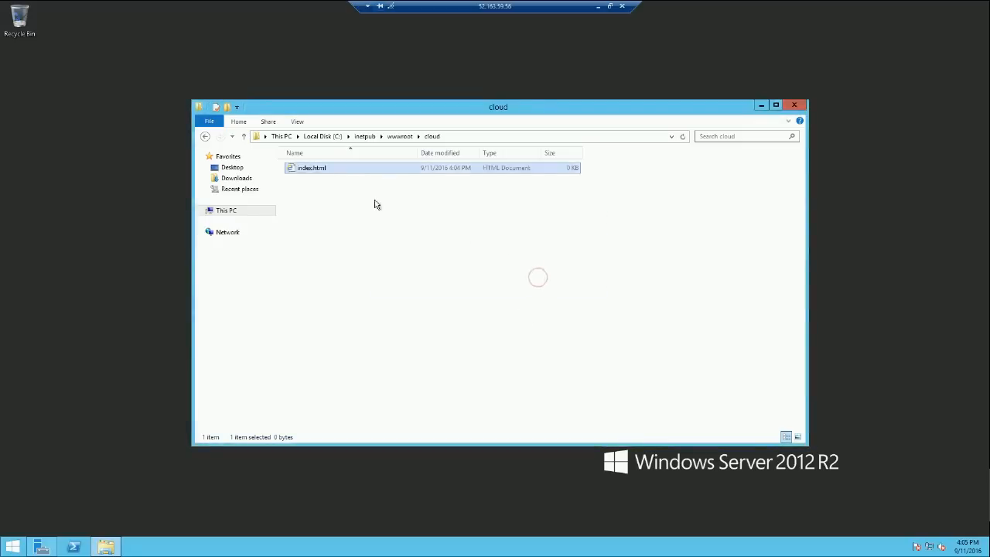
Step: Open index.html in Notepad through Open with
{"action": "right_click", "coordinate": [311, 168]}
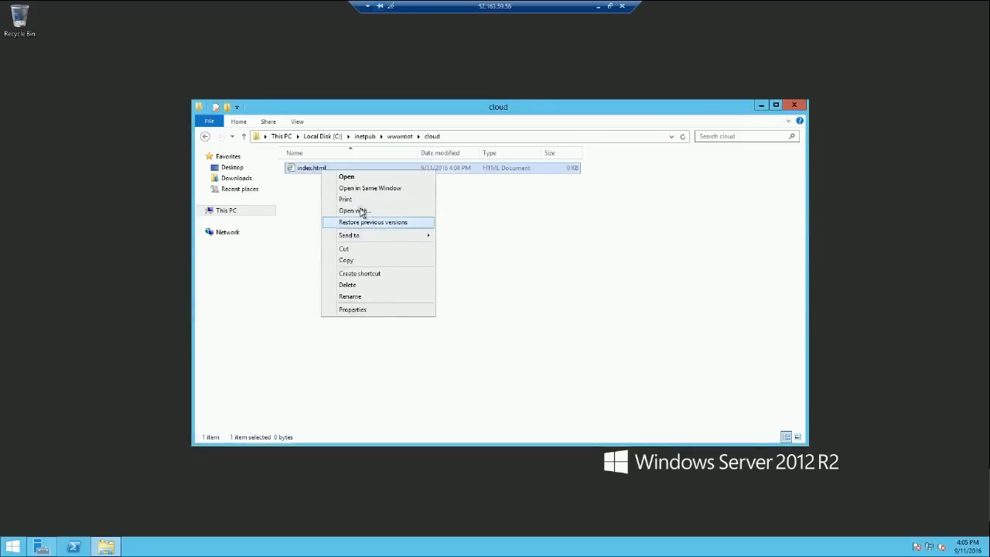
{"action": "left_click", "coordinate": [353, 211]}
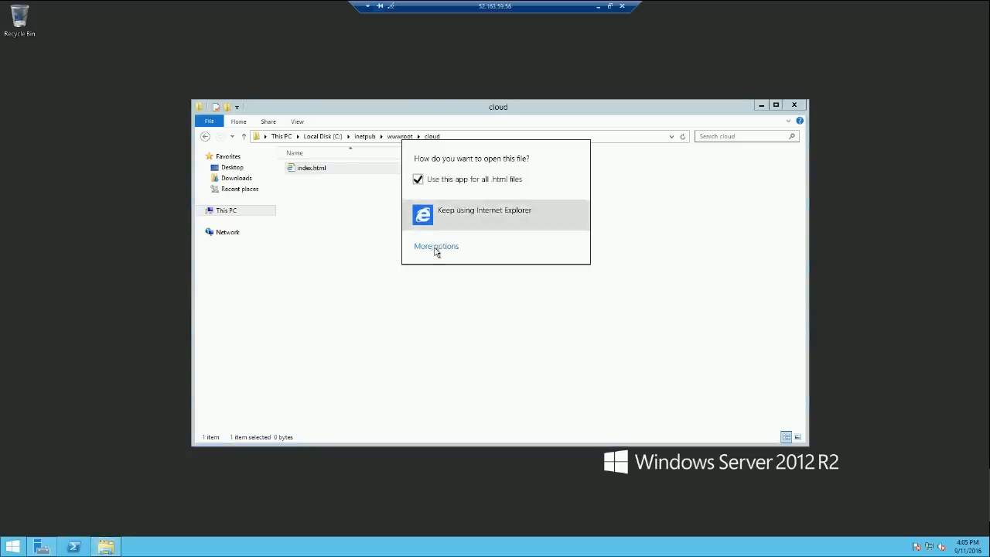
{"action": "left_click", "coordinate": [436, 246]}
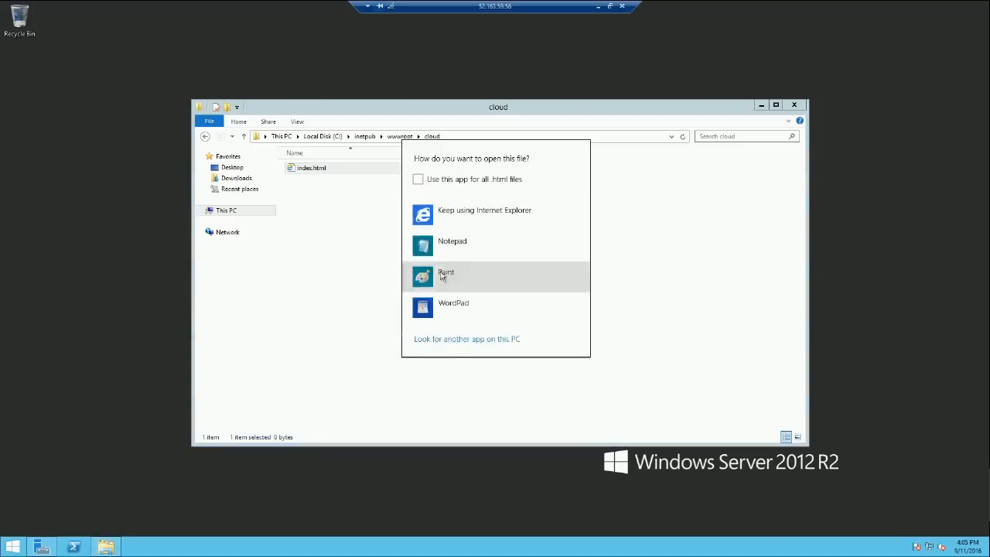
{"action": "left_click", "coordinate": [453, 240]}
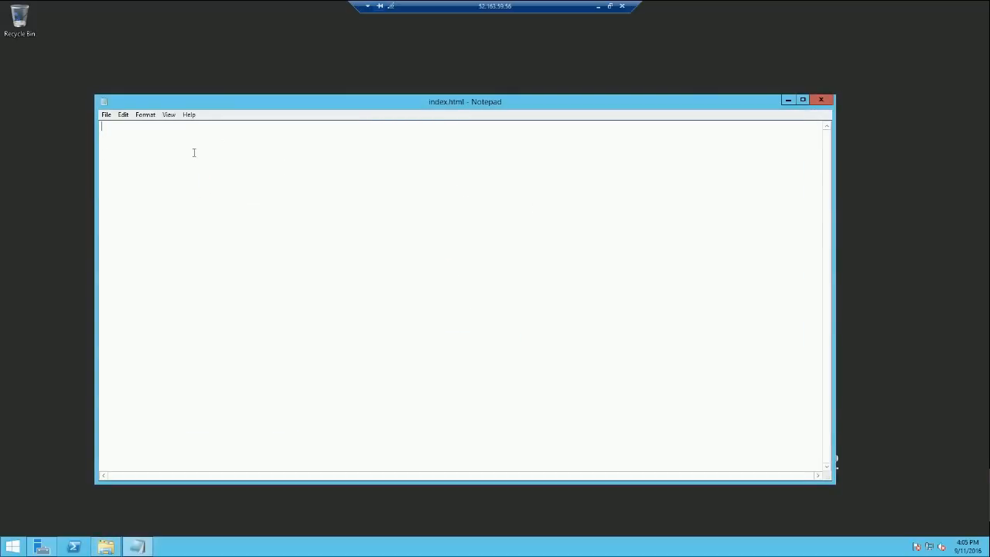
Step: Write an HTML page titled 'Frist try' with an h2 'Hello Cloud!!' heading and save
{"action": "type", "text": "<html>"}
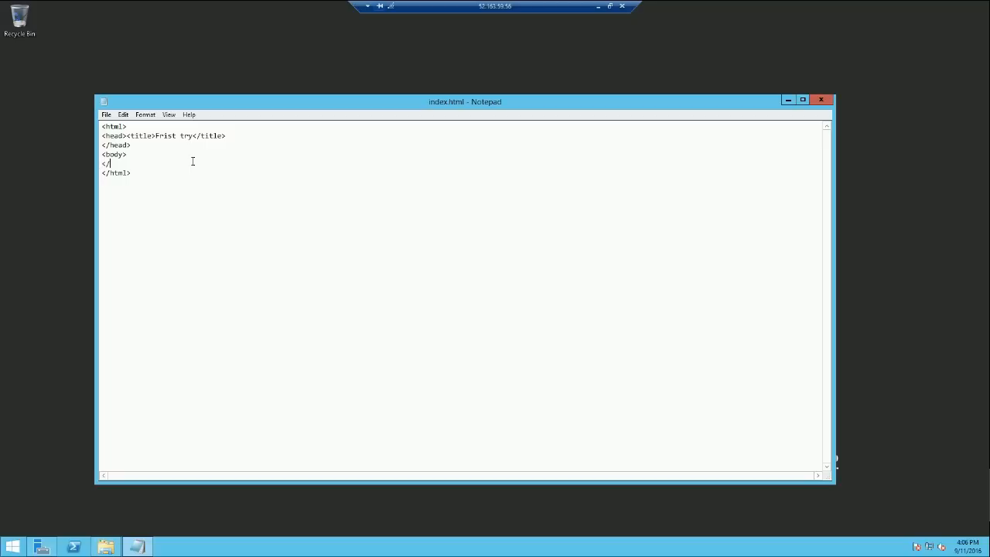
{"action": "type", "text": "h2>Hello Clou"}
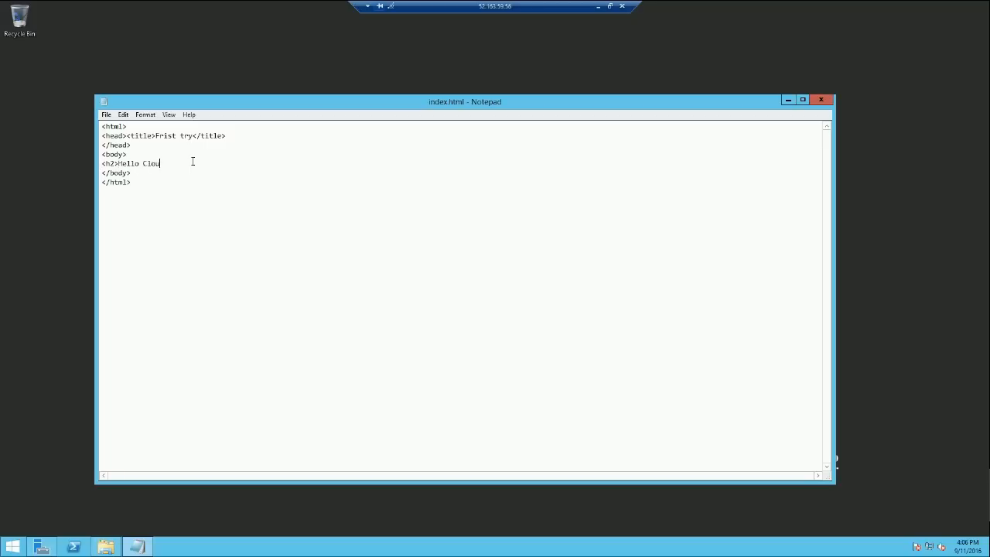
{"action": "type", "text": "d!!</h2>"}
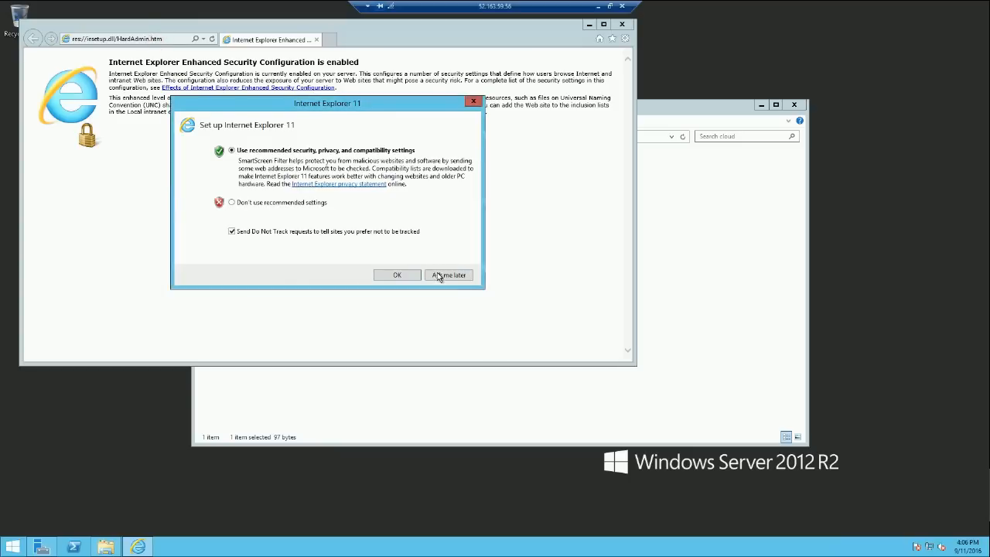
Step: Load localhost/cloud in Internet Explorer, confirm the Hello Cloud!! page, then close the browser
{"action": "left_click", "coordinate": [448, 275]}
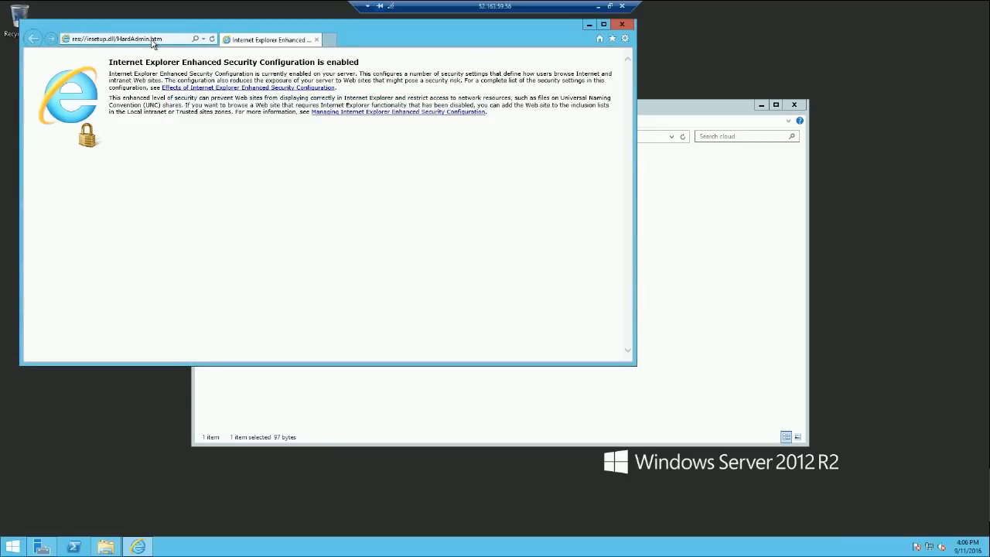
{"action": "left_click", "coordinate": [116, 39]}
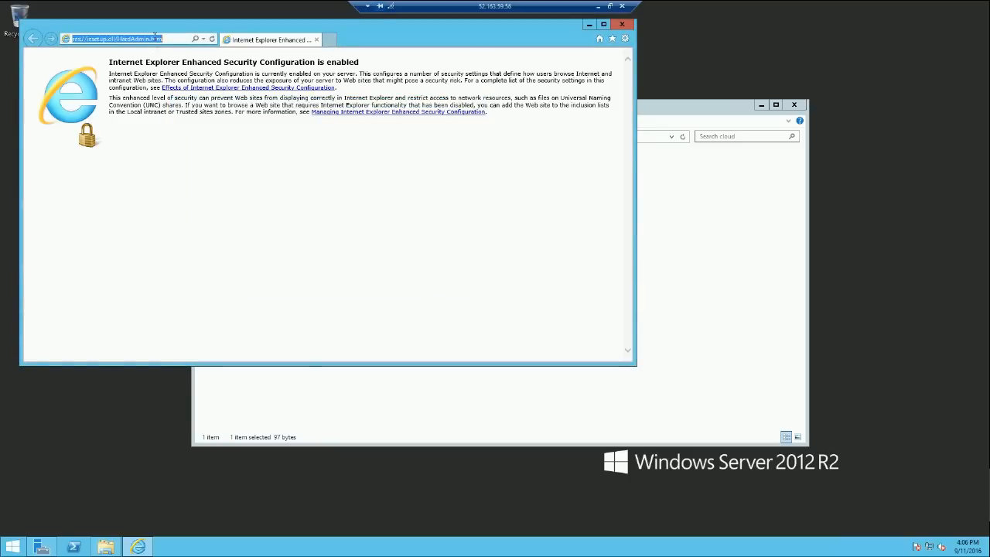
{"action": "type", "text": "localhost"}
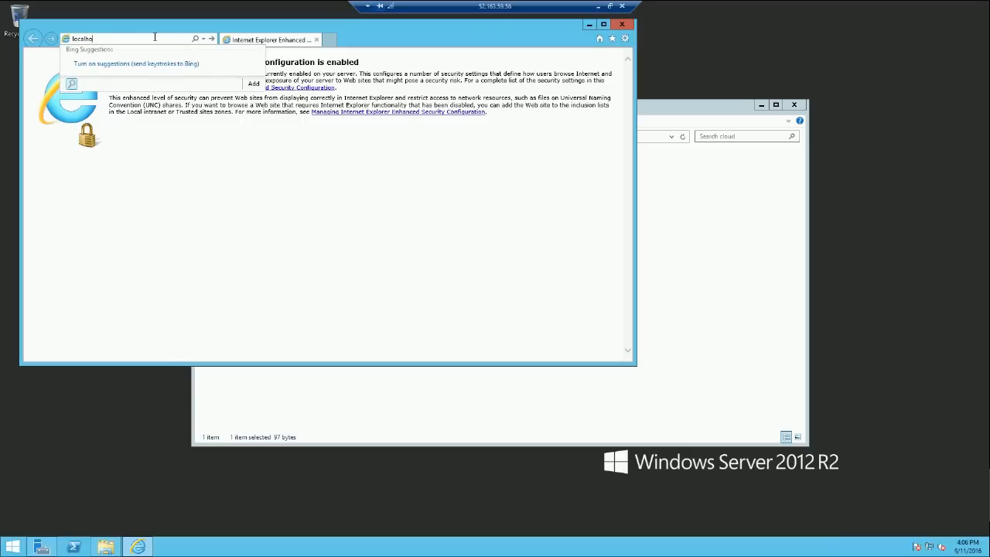
{"action": "type", "text": "/"}
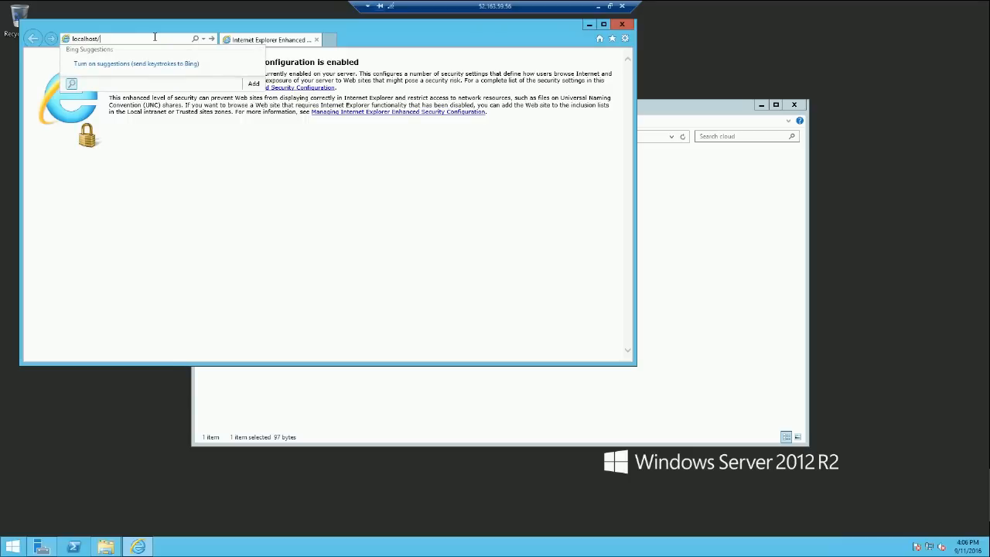
{"action": "type", "text": "cloud/"}
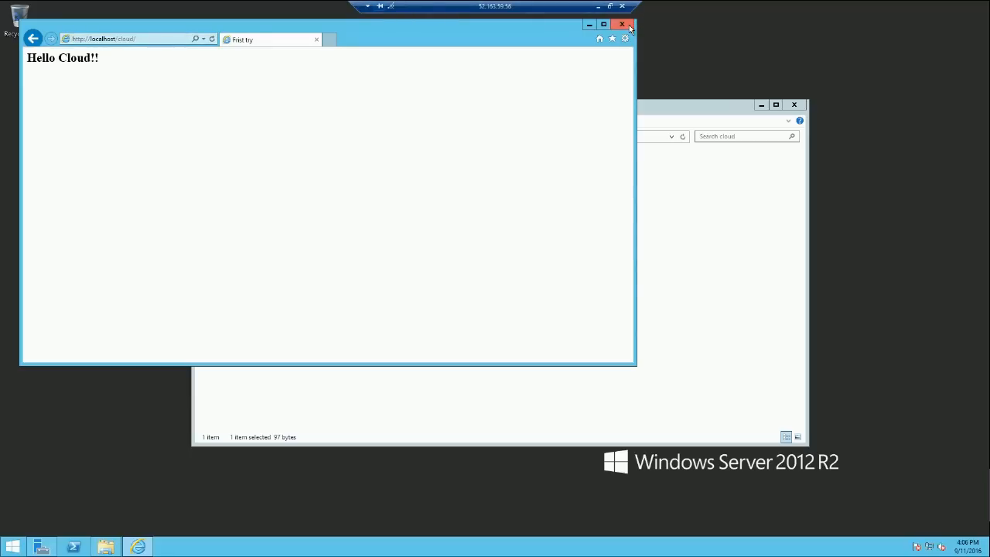
{"action": "left_click", "coordinate": [622, 24]}
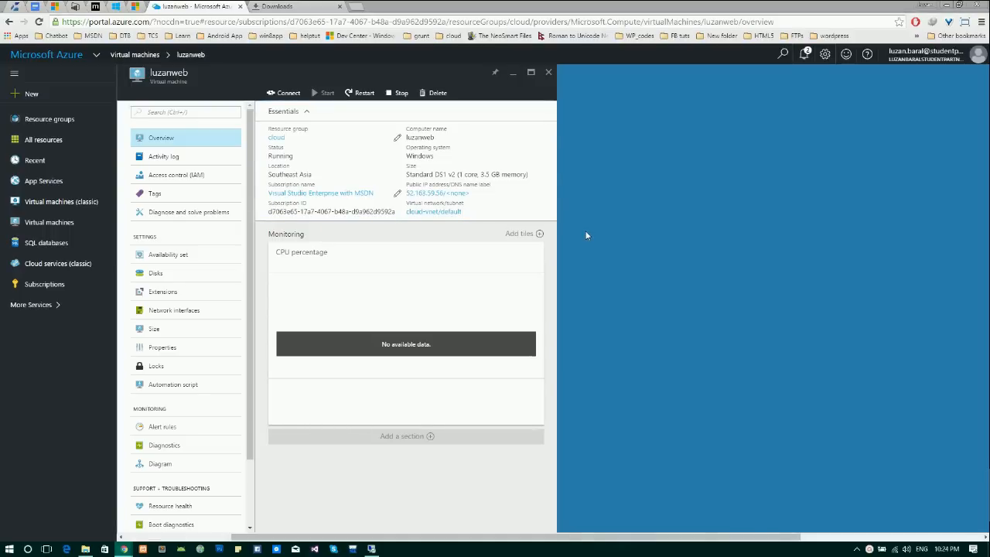
{"action": "mouse_move", "coordinate": [492, 214]}
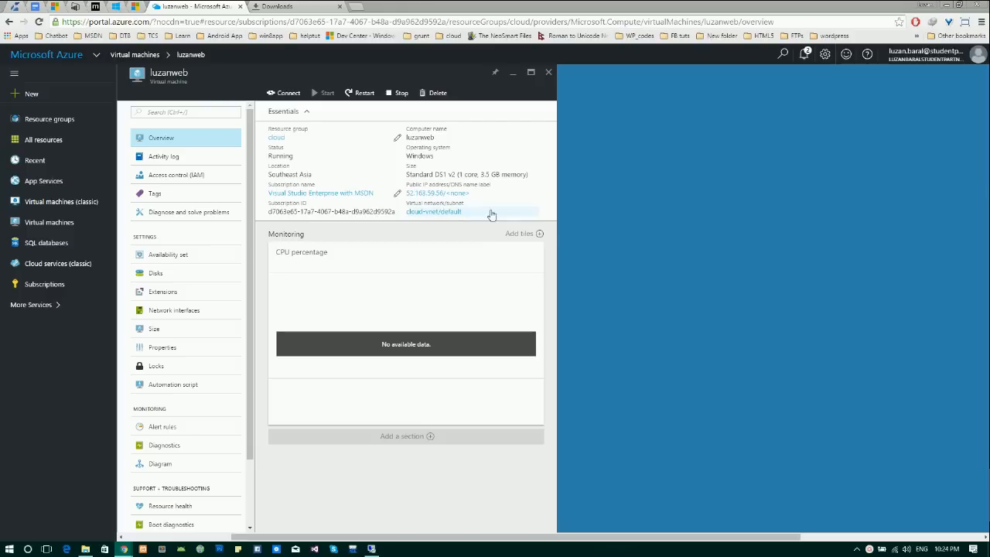
Step: Navigate from the VM's public IP through its network interface to luzanweb-nsg's inbound rules
{"action": "left_click", "coordinate": [437, 192]}
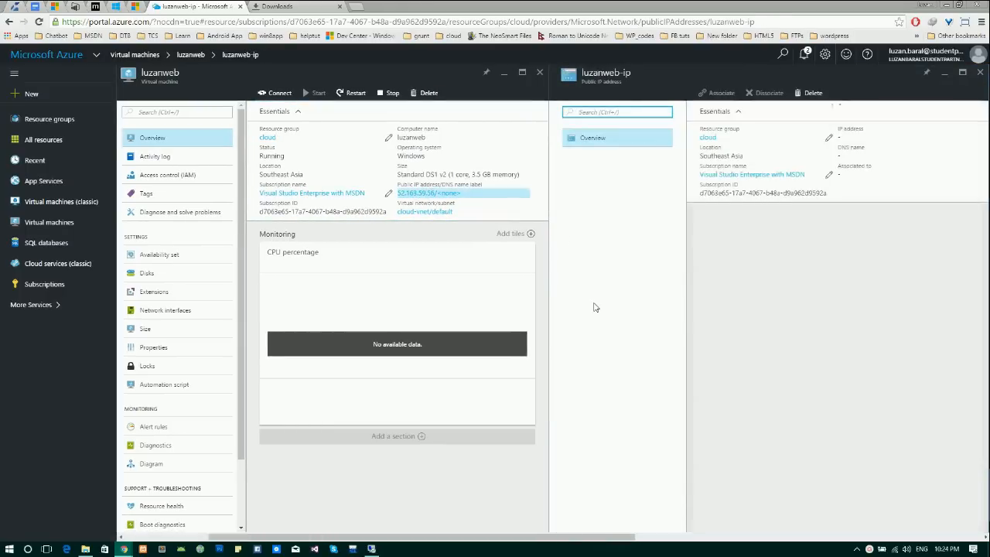
{"action": "left_click", "coordinate": [592, 138]}
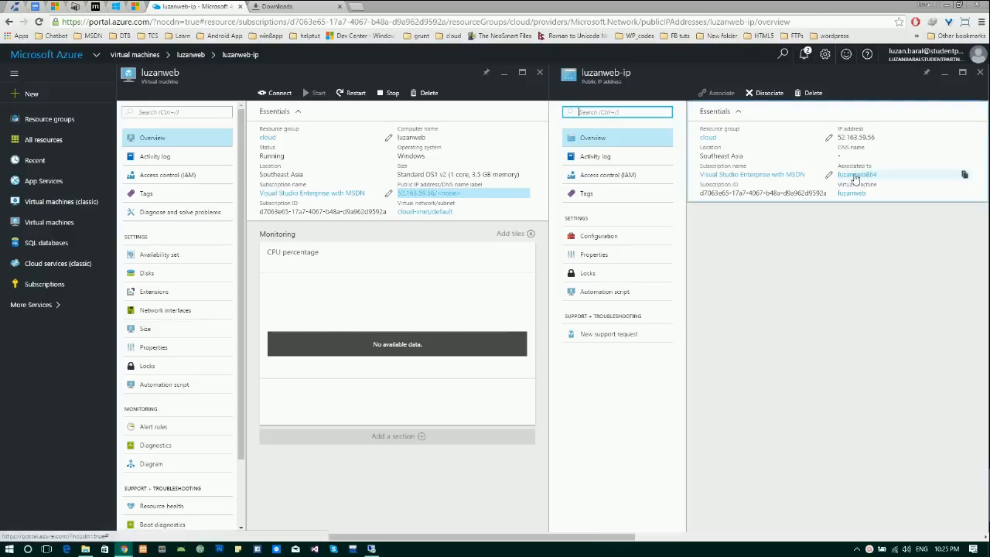
{"action": "left_click", "coordinate": [857, 174]}
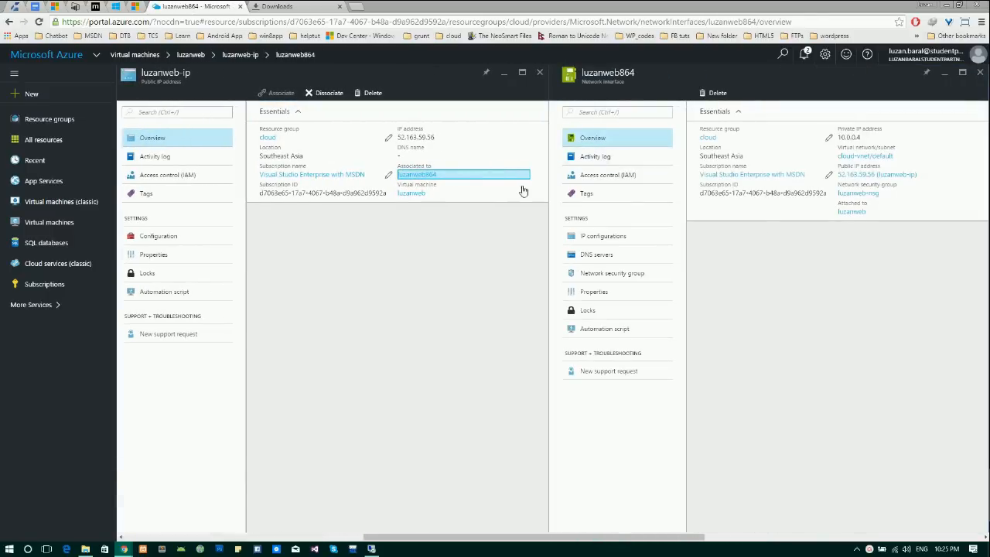
{"action": "mouse_move", "coordinate": [751, 231]}
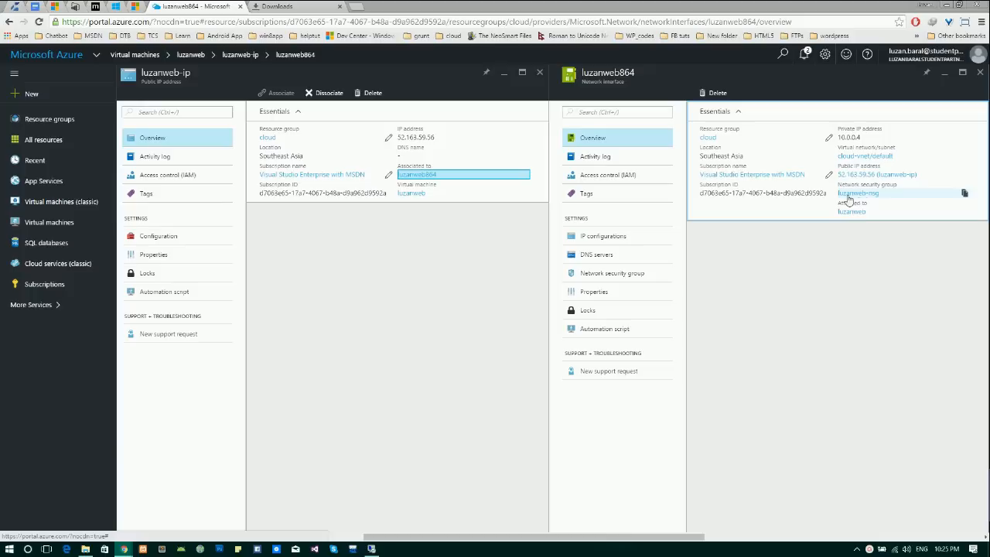
{"action": "left_click", "coordinate": [858, 193]}
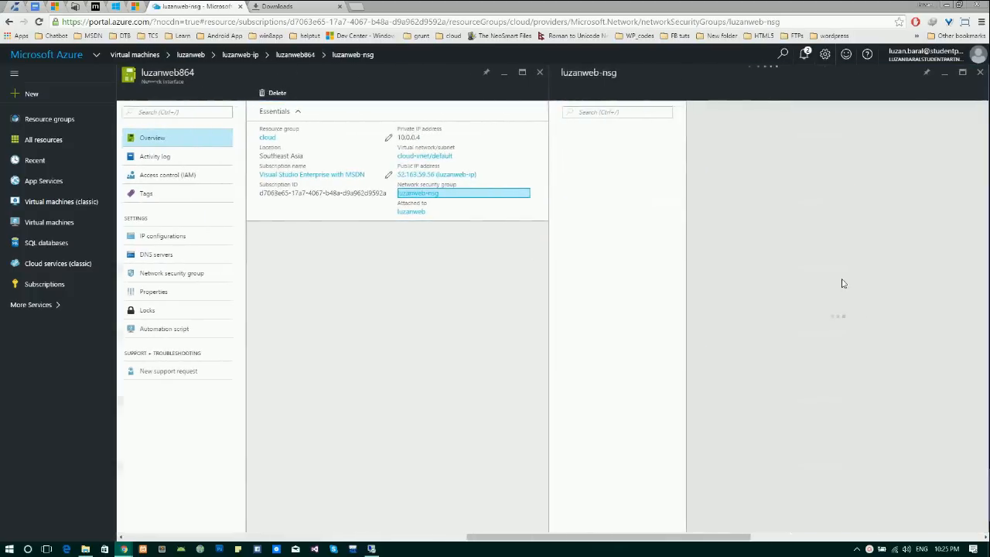
{"action": "left_click", "coordinate": [417, 193]}
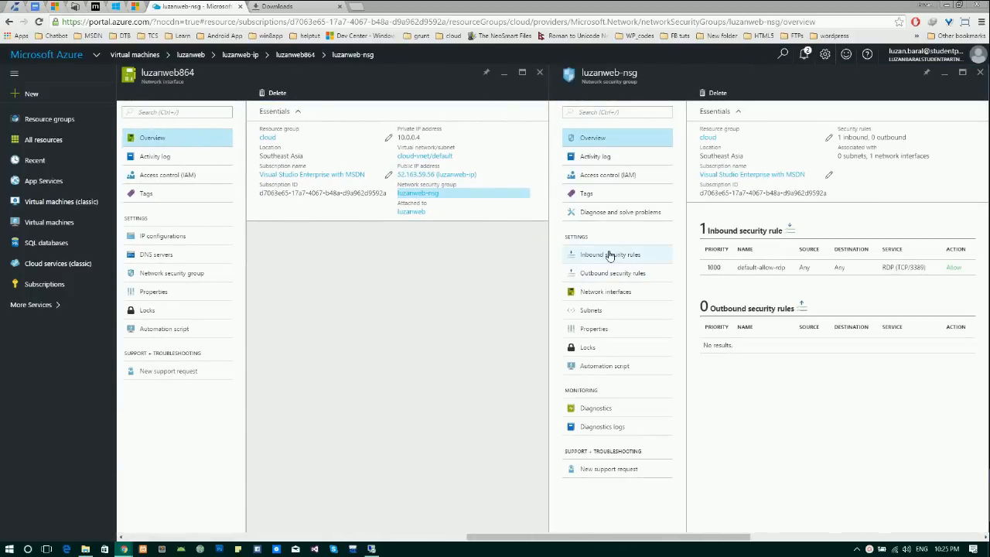
{"action": "left_click", "coordinate": [610, 255]}
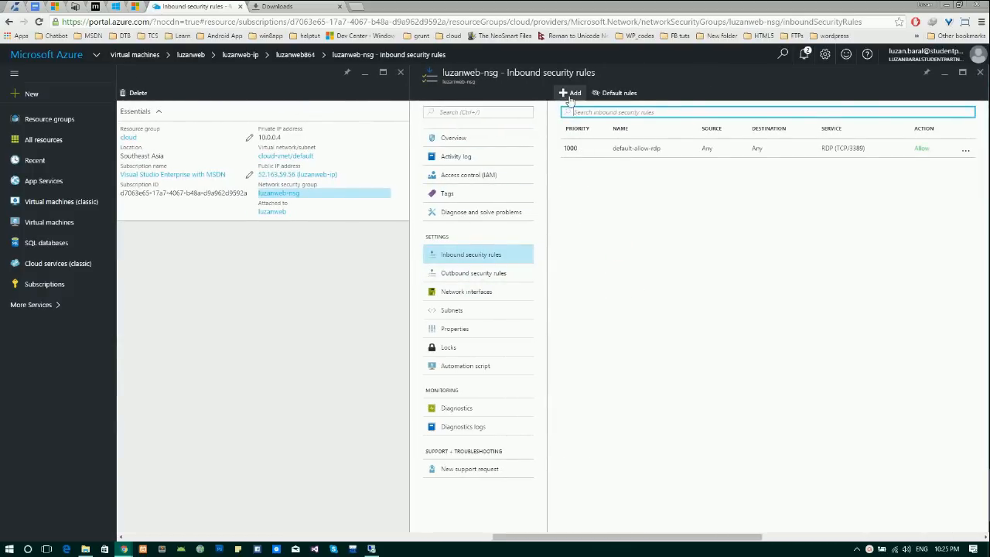
Step: Add the inbound rule 'IIS' allowing port 80 at priority 1010 to luzanweb-nsg
{"action": "left_click", "coordinate": [570, 92]}
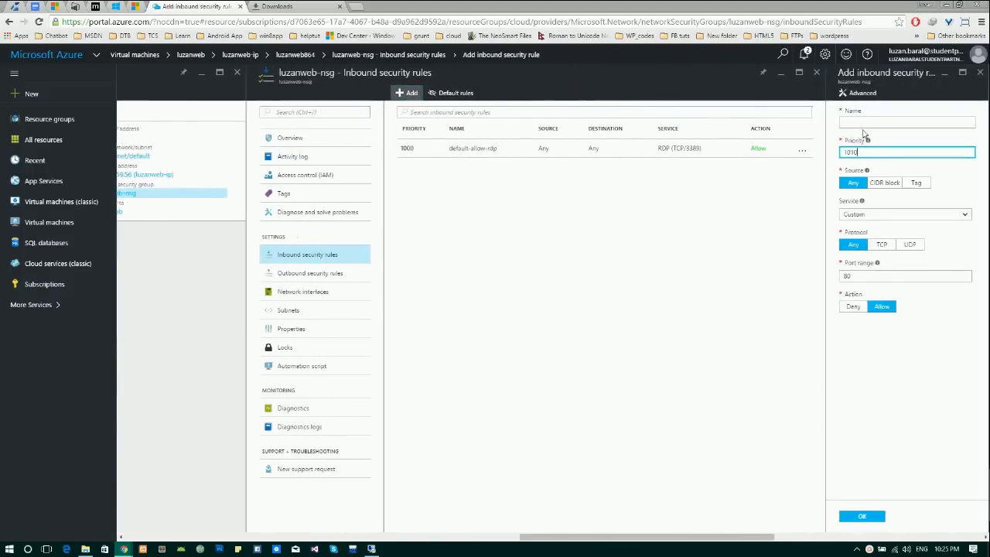
{"action": "left_click", "coordinate": [907, 122]}
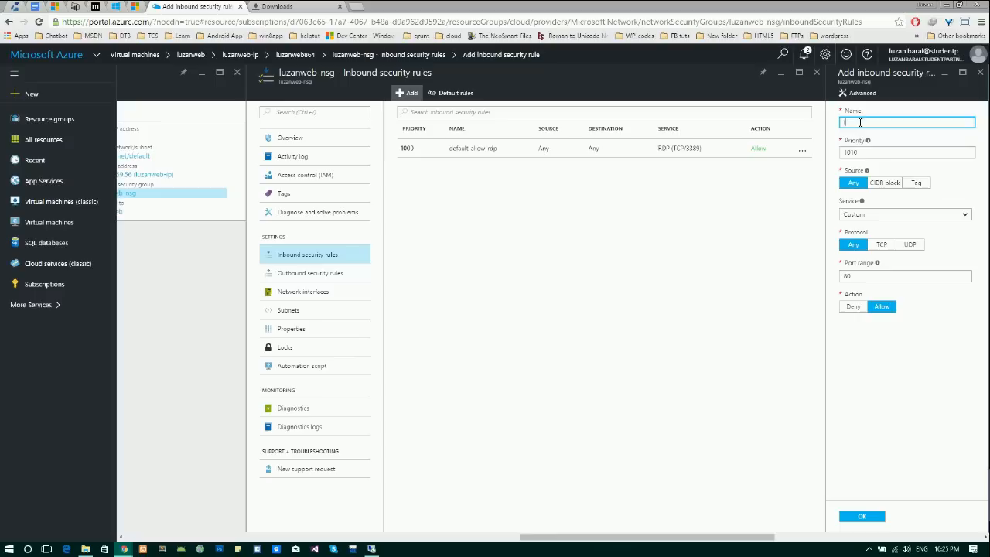
{"action": "type", "text": "IIS"}
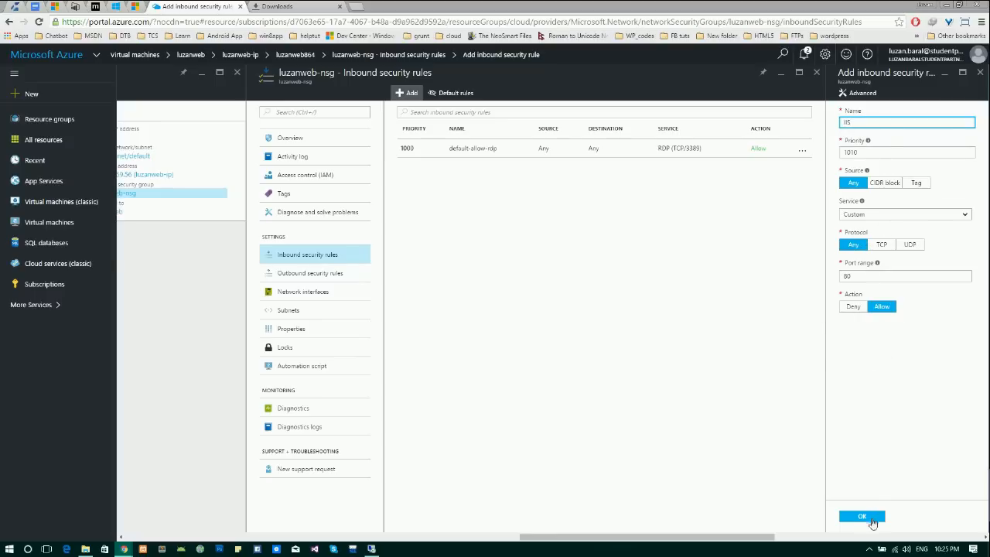
{"action": "left_click", "coordinate": [861, 516]}
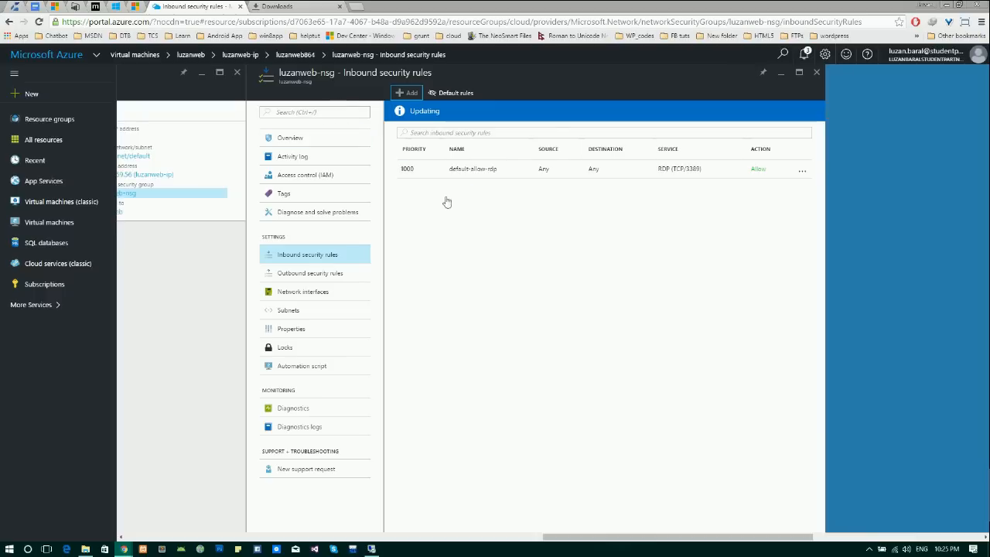
{"action": "mouse_move", "coordinate": [604, 344]}
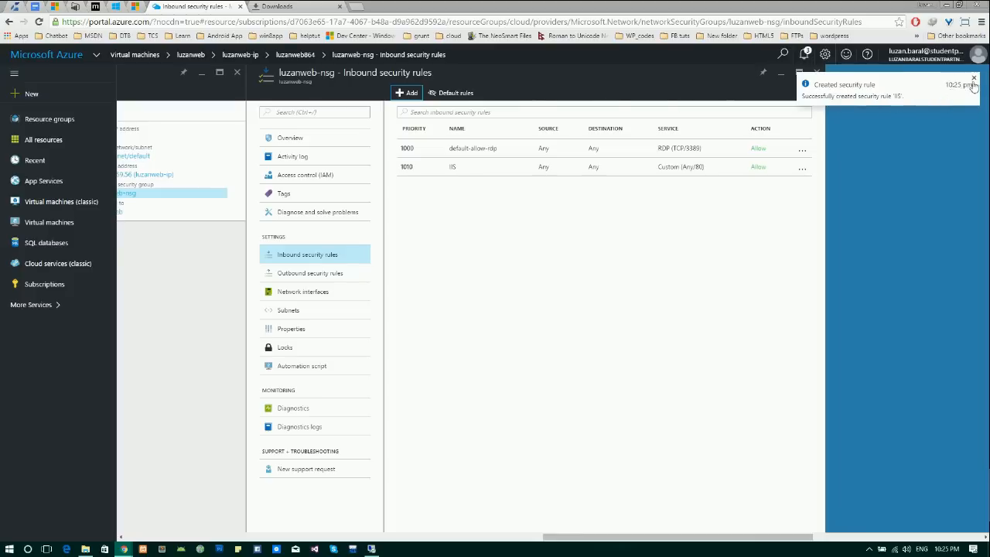
{"action": "left_click", "coordinate": [974, 78]}
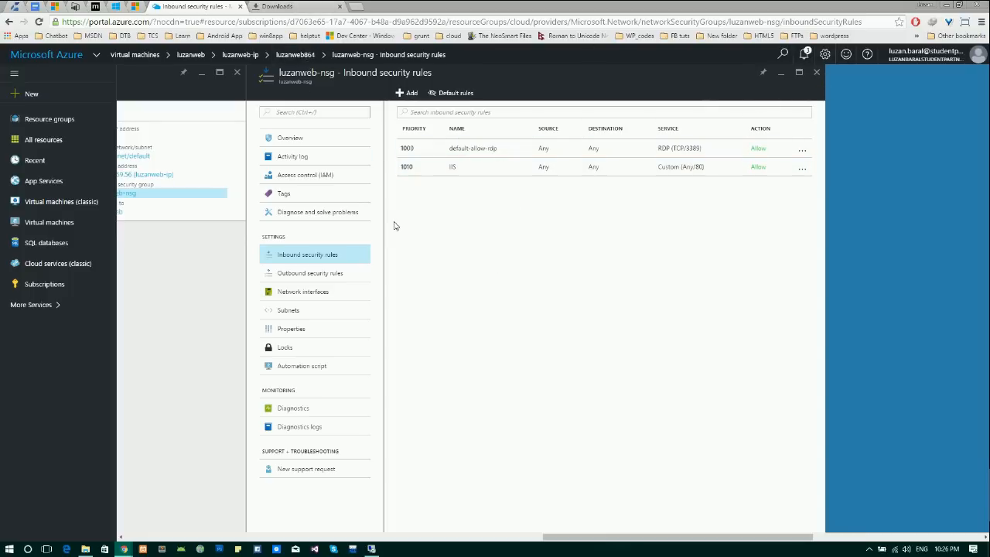
Step: Copy the luzanweb-ip public IP address and load it in Chrome to reach the IIS page
{"action": "left_click", "coordinate": [145, 174]}
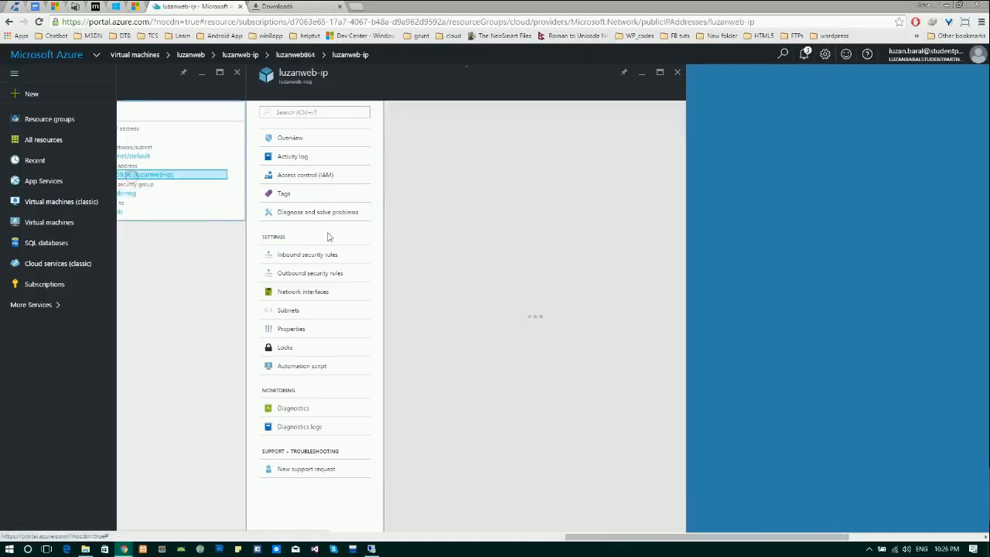
{"action": "left_click", "coordinate": [290, 138]}
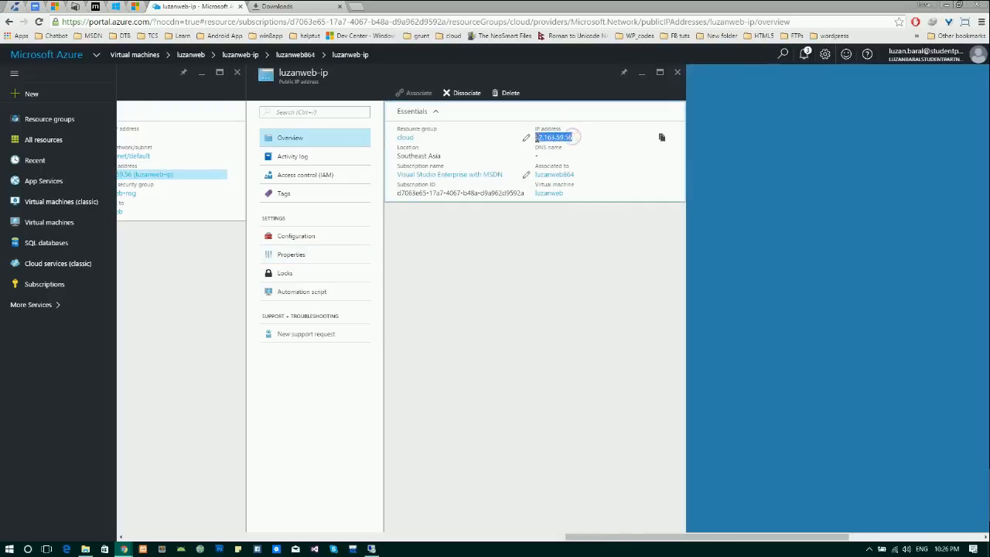
{"action": "left_click", "coordinate": [274, 6]}
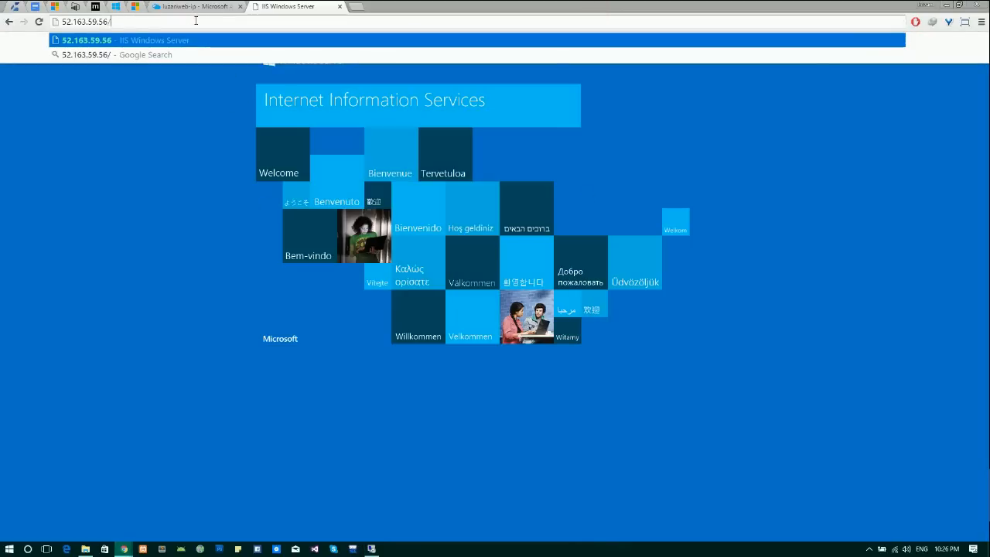
{"action": "type", "text": "clo"}
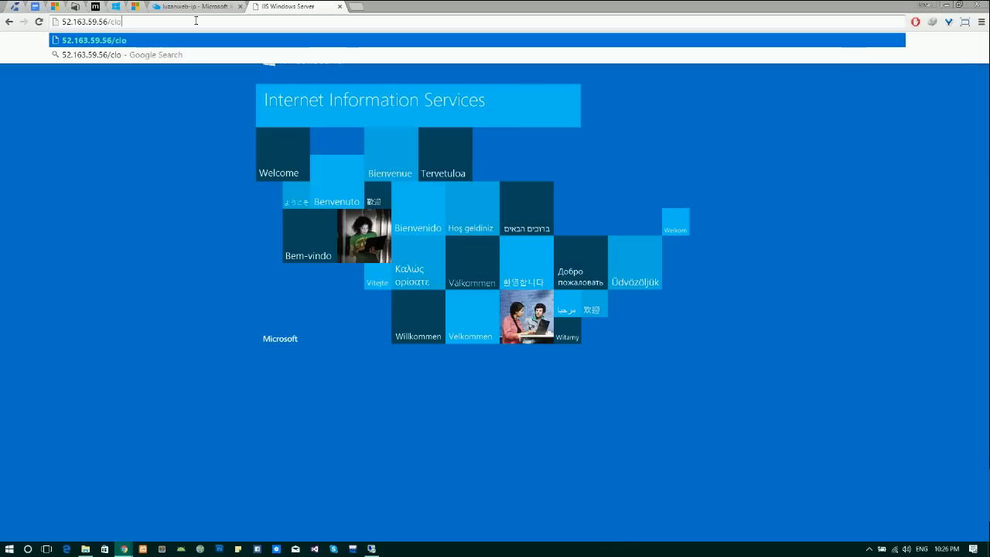
{"action": "left_click", "coordinate": [455, 6]}
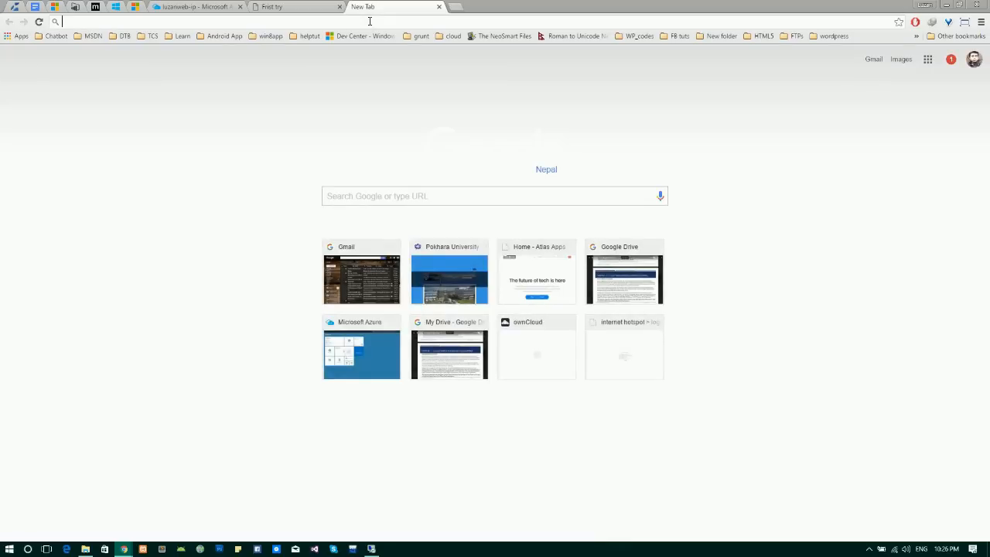
Step: Log in to cPanel at luzan.com.np/cpanel and open the Simple Zone Editor
{"action": "type", "text": "luzan.com.np/cpanel"}
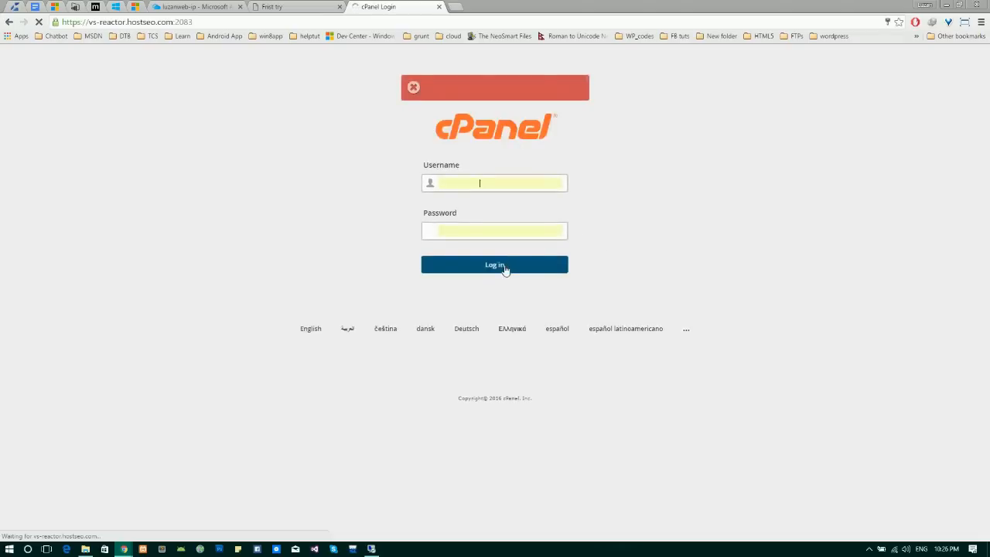
{"action": "left_click", "coordinate": [494, 263]}
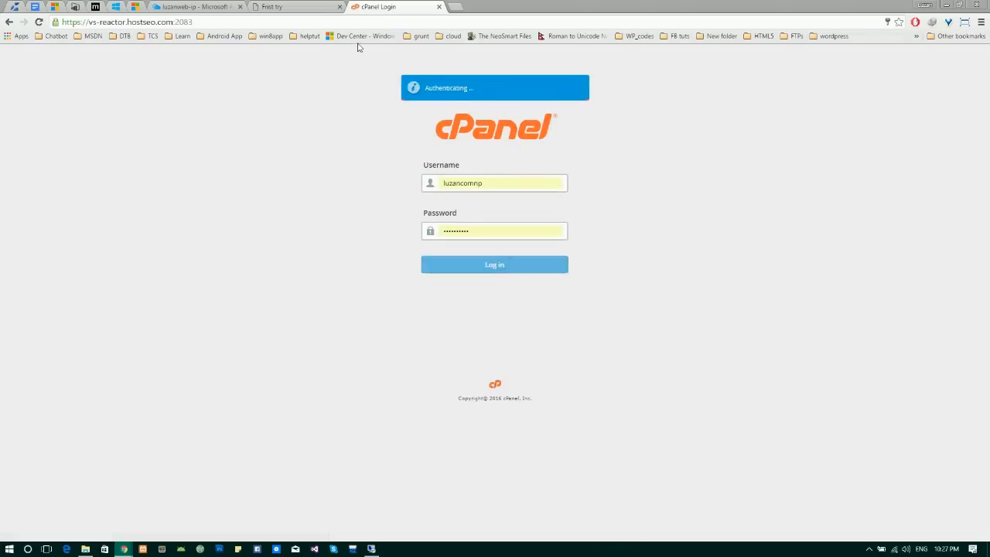
{"action": "left_click", "coordinate": [495, 264]}
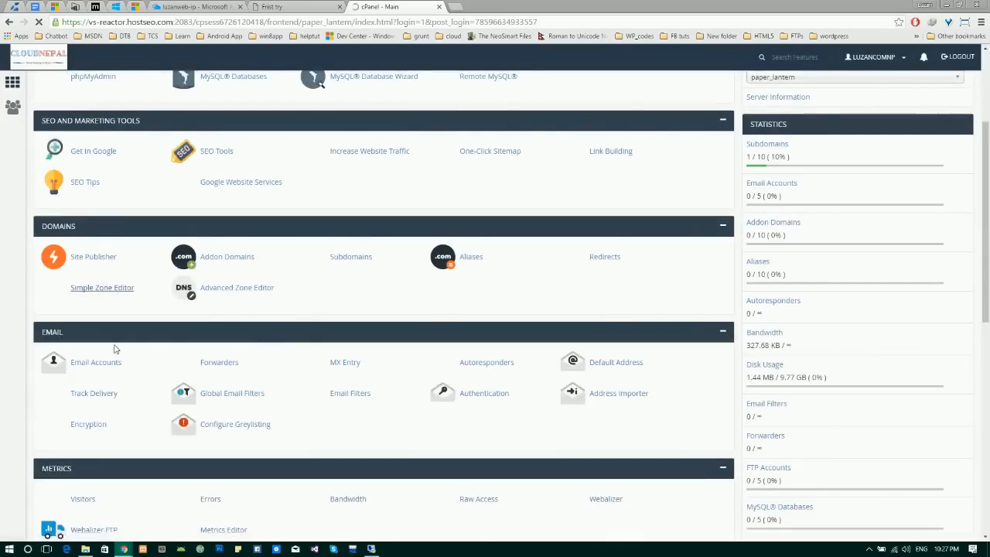
{"action": "left_click", "coordinate": [101, 287]}
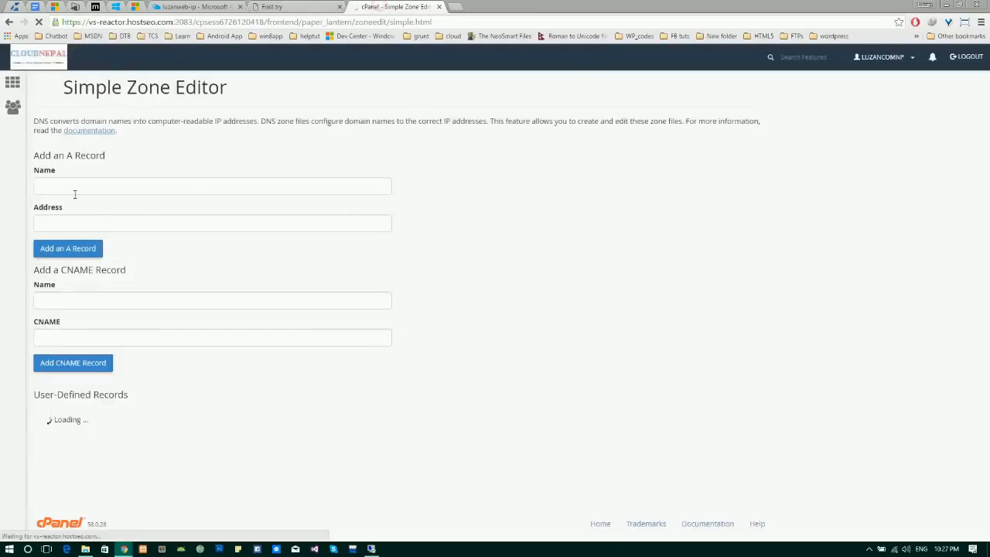
Step: Add an A record named cloud.luzan.com.np. with address 52.163.59.56 and copy the new record name
{"action": "type", "text": "http://52.183.59.56/"}
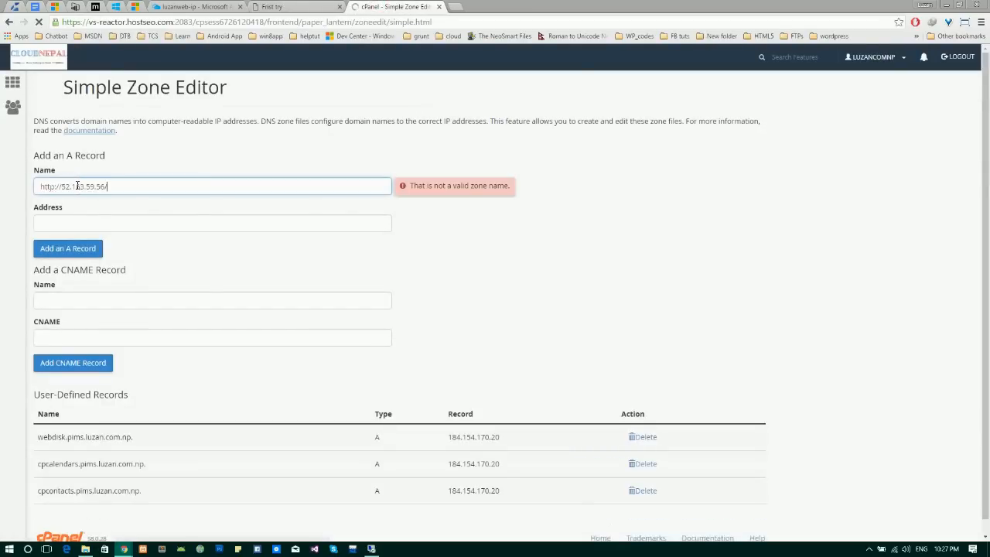
{"action": "triple_click", "coordinate": [74, 186]}
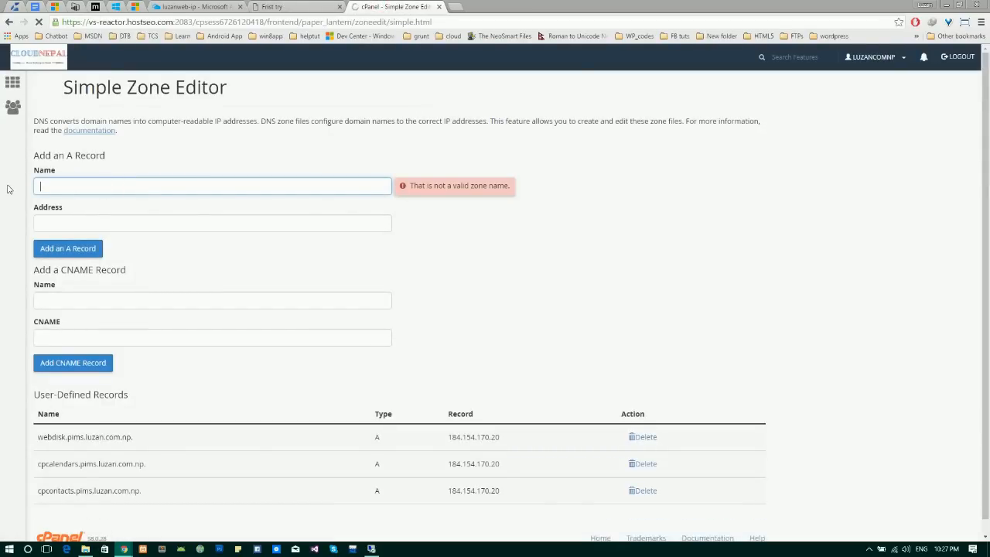
{"action": "type", "text": "c"}
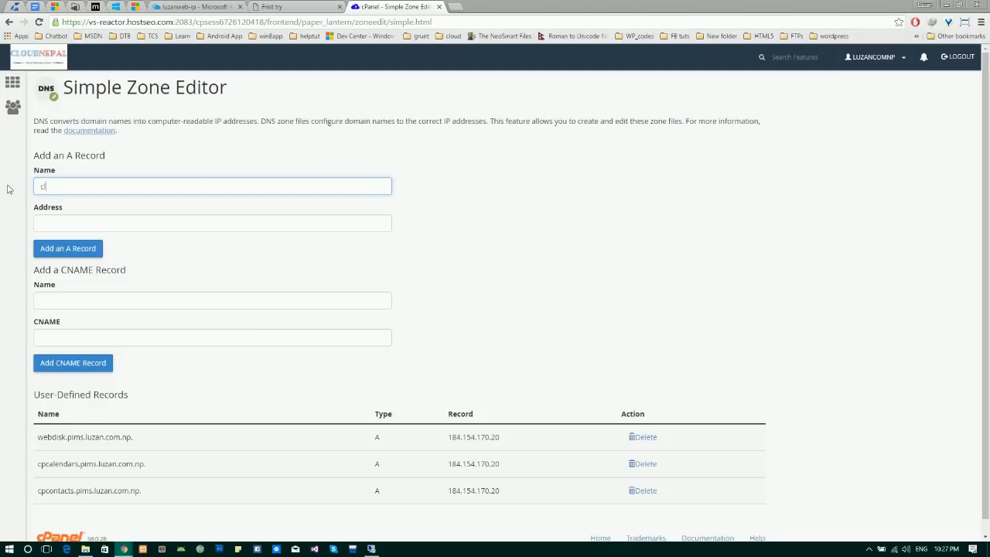
{"action": "type", "text": "cloud.luzan.com.np."}
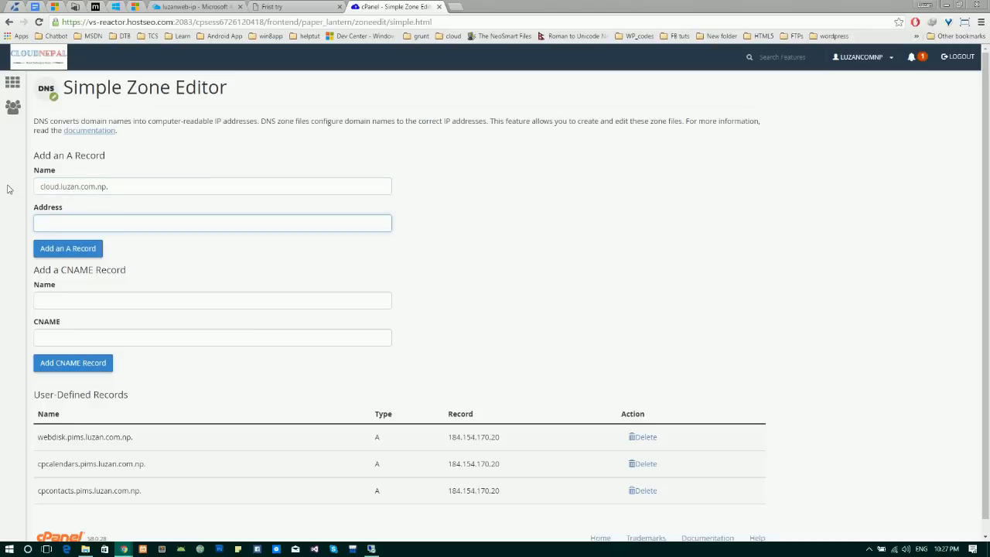
{"action": "type", "text": "http://52.163.59.56"}
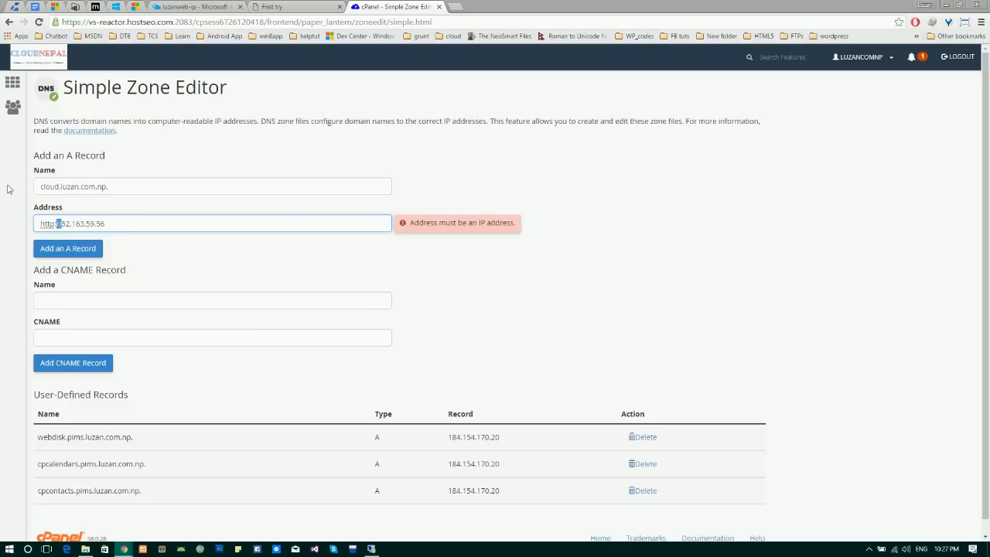
{"action": "type", "text": "52.163.59.56"}
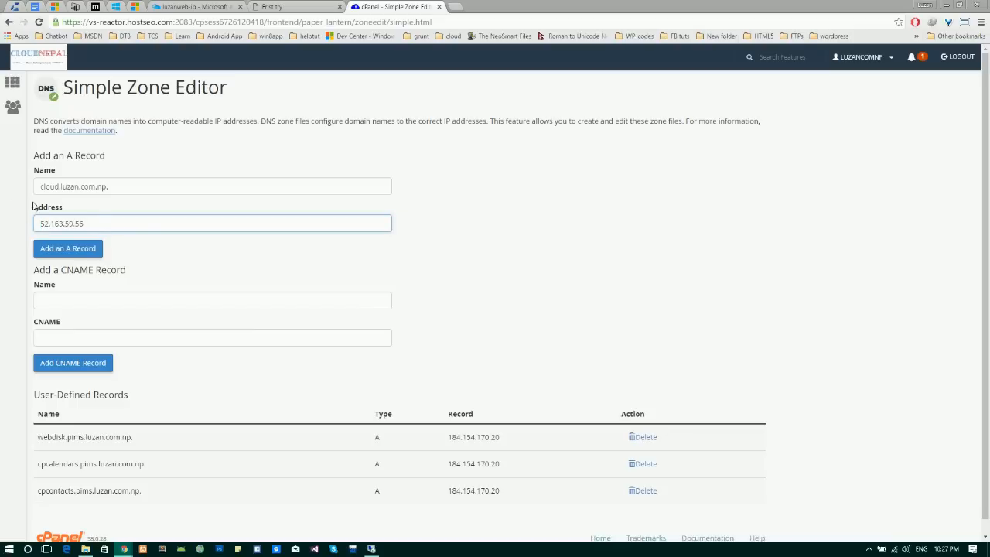
{"action": "left_click", "coordinate": [67, 248]}
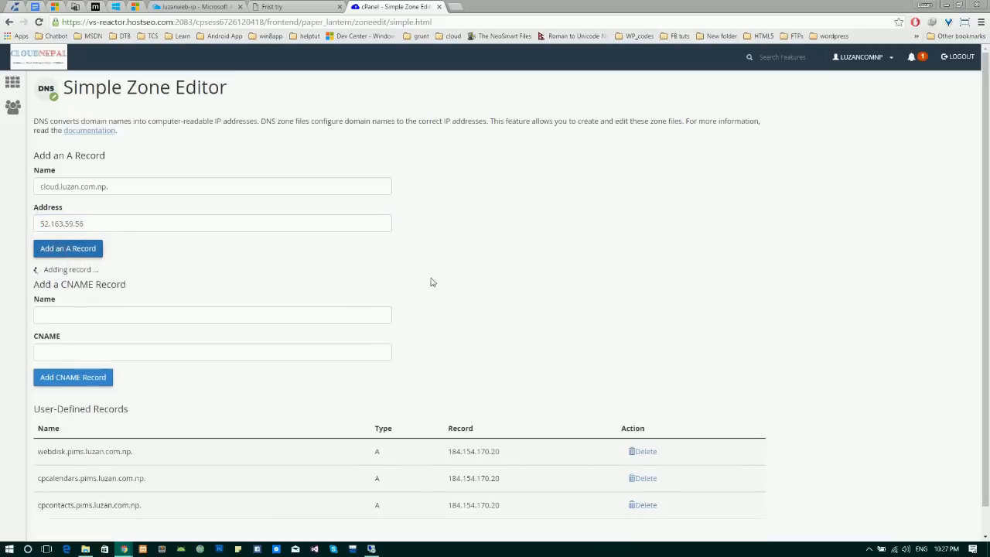
{"action": "left_click", "coordinate": [67, 248]}
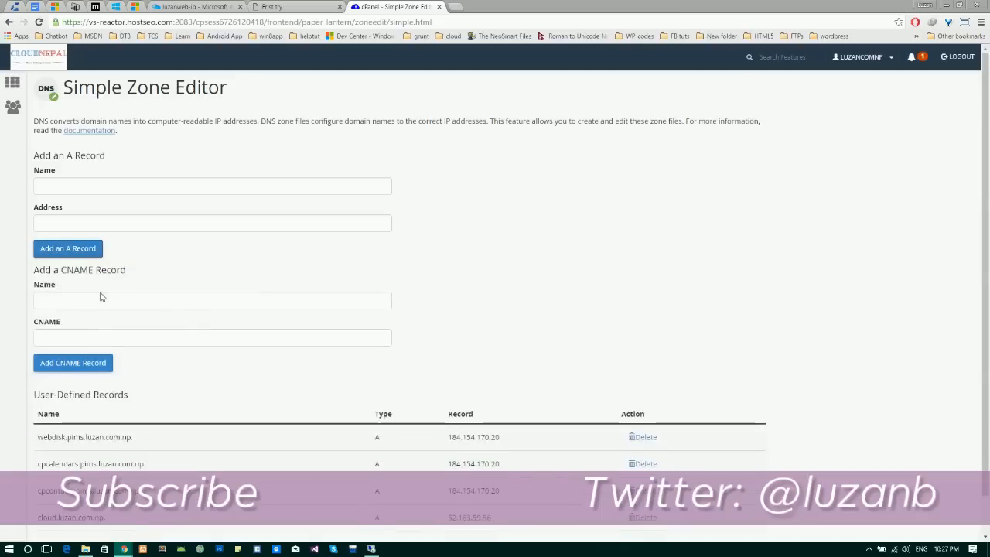
{"action": "scroll", "scroll_direction": "down", "scroll_amount": 3}
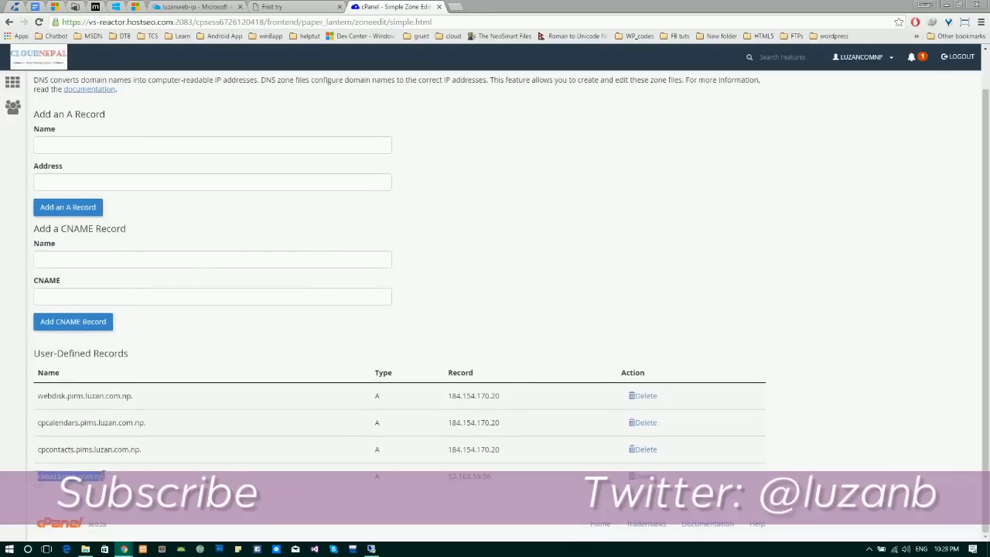
{"action": "right_click", "coordinate": [70, 476]}
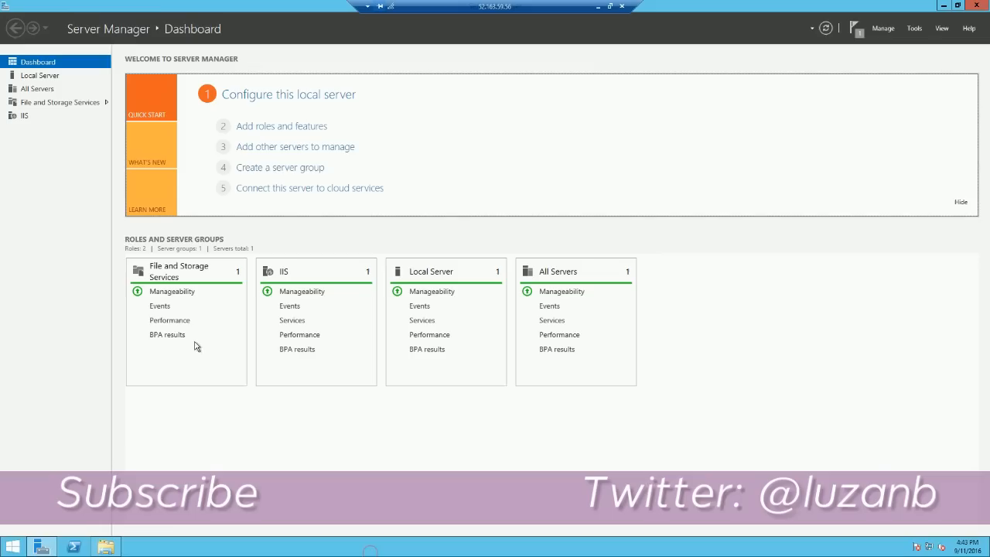
{"action": "mouse_move", "coordinate": [833, 51]}
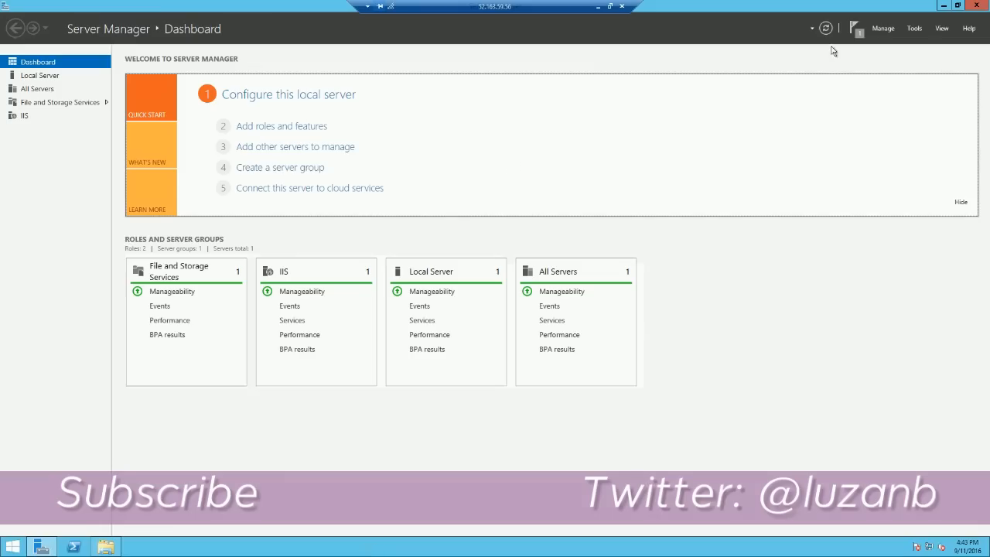
{"action": "mouse_move", "coordinate": [808, 81]}
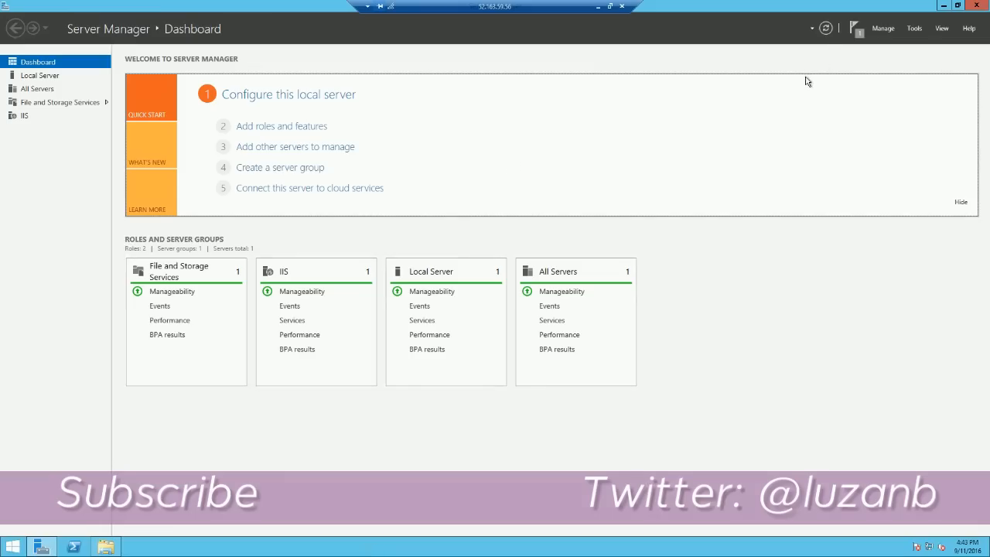